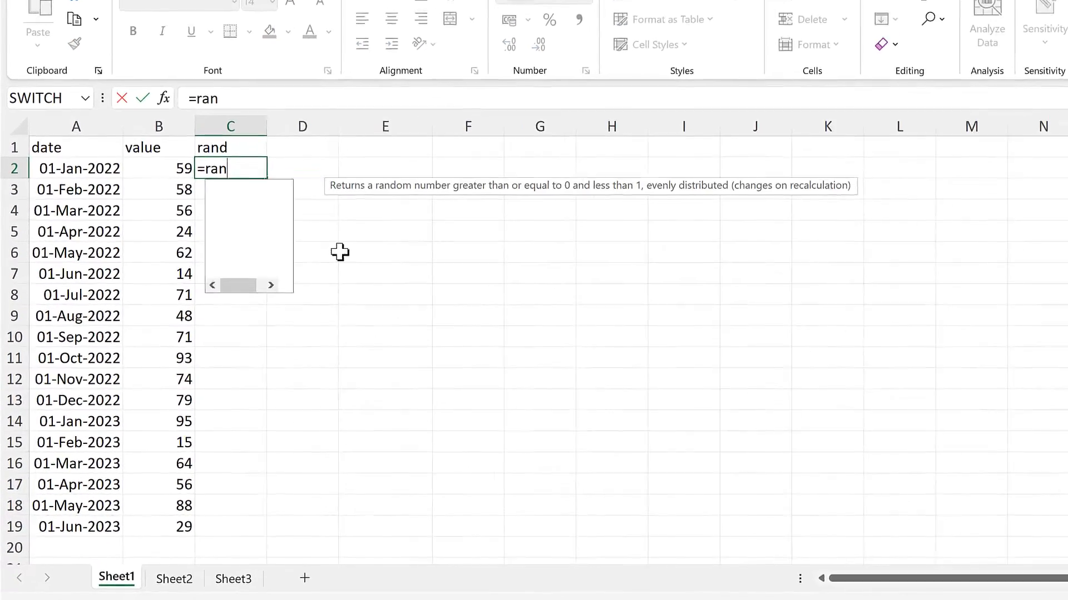
Enter =RAND() in C2 so the rand column auto-fills down to row 19
text(d()
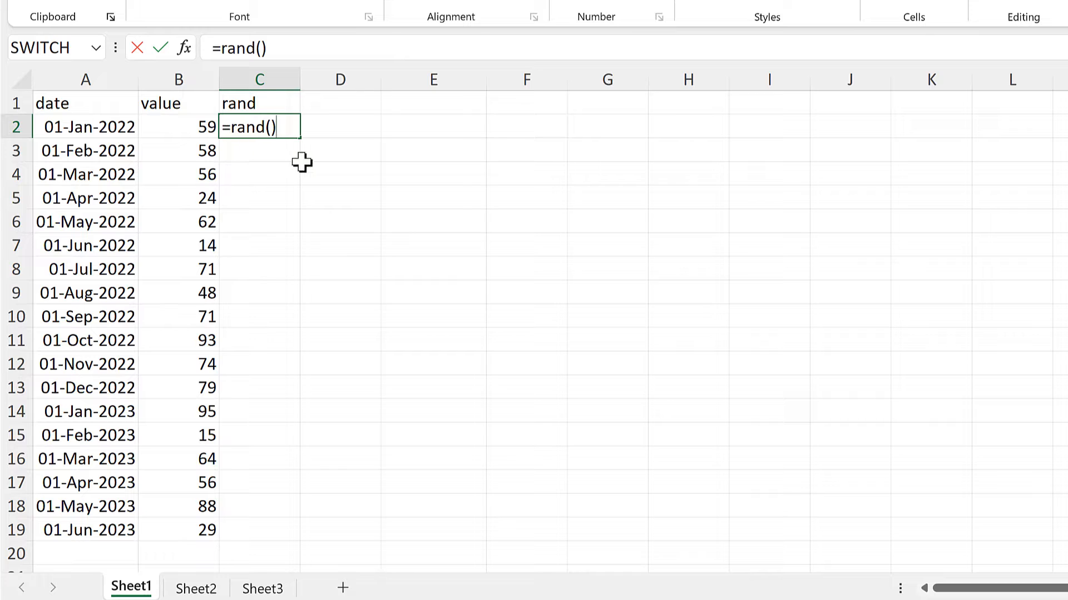
key(Enter)
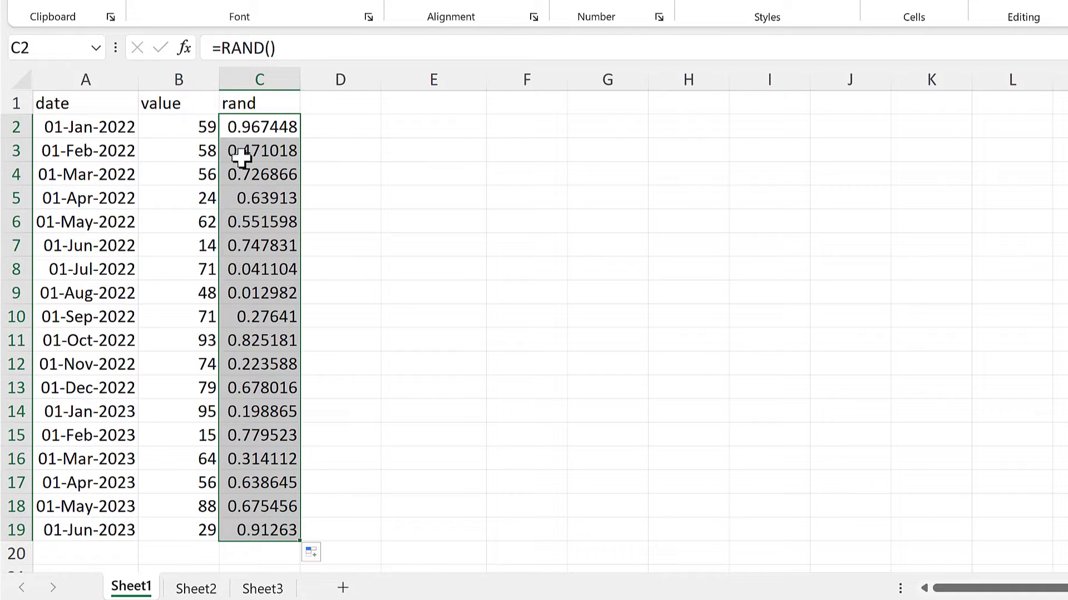
mouse_move(255, 143)
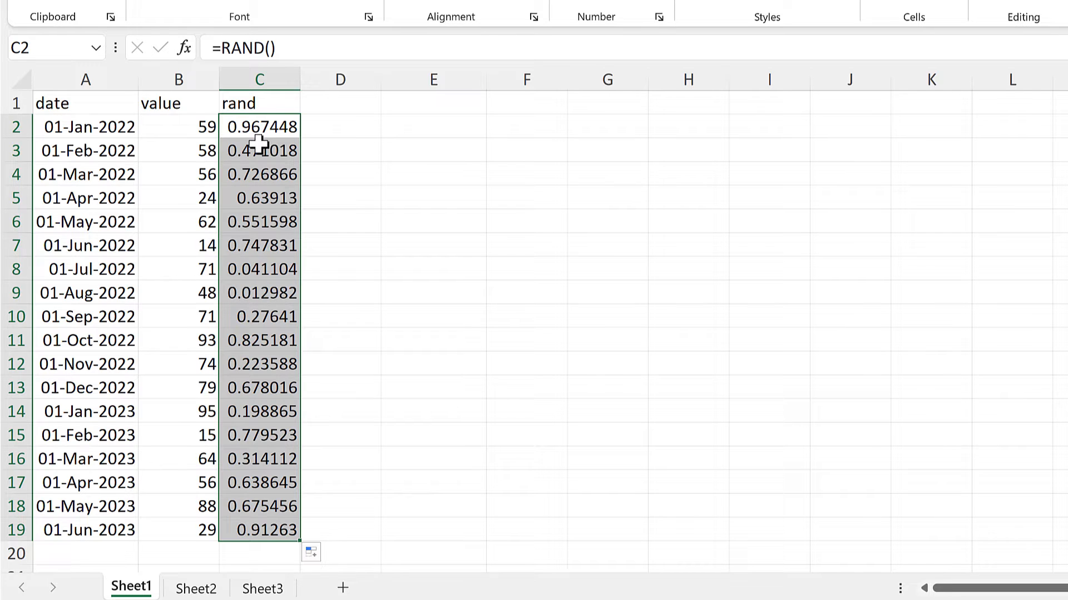
Replace the RAND formulas in C2:C19 with their pasted values
right_click(259, 142)
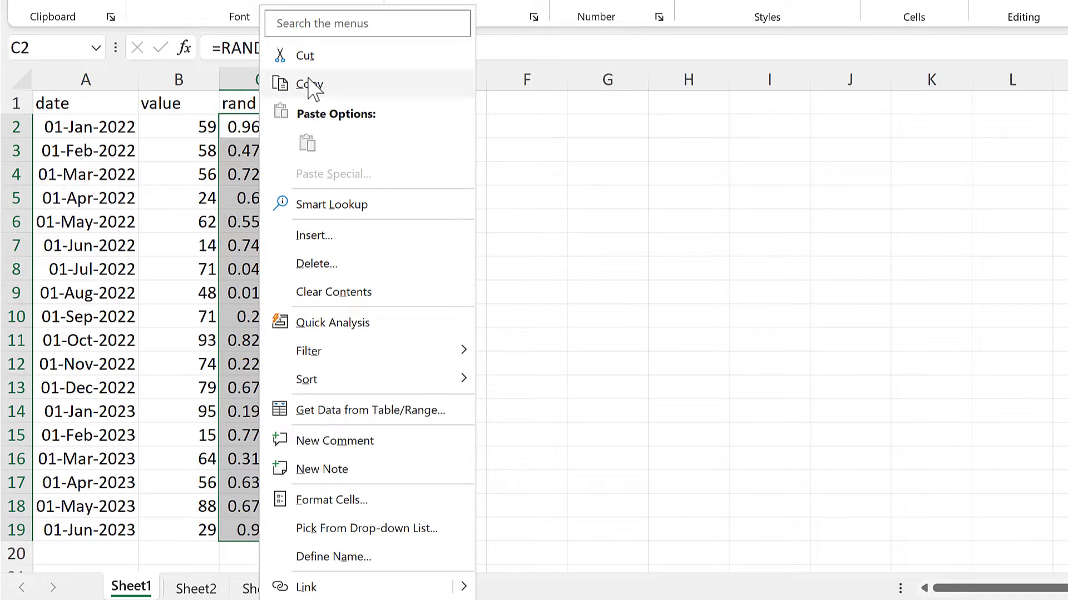
click(315, 84)
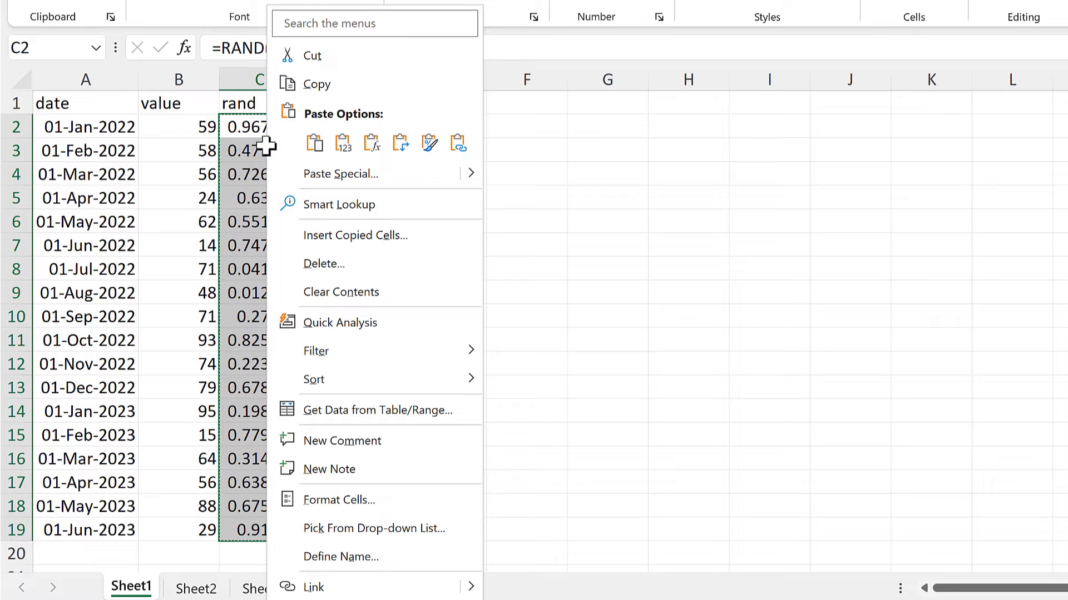
click(314, 143)
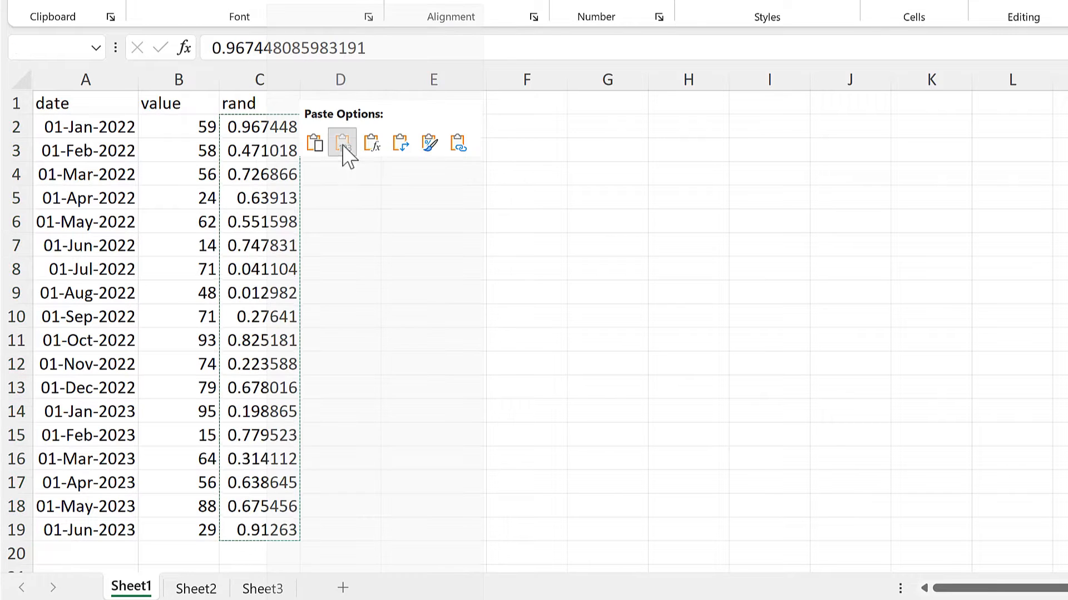
click(343, 143)
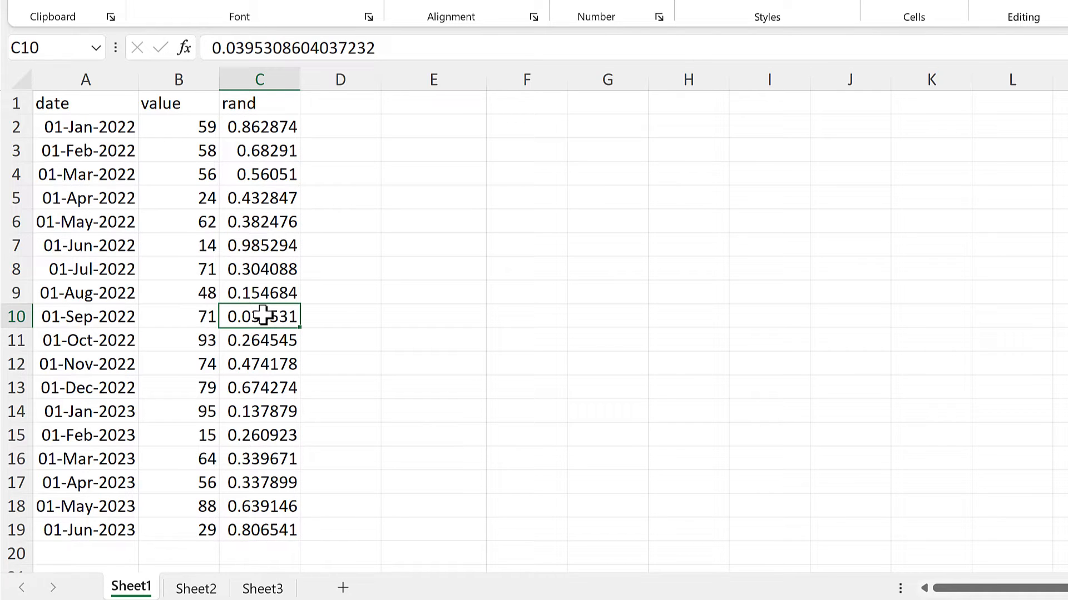
Add header filters and sort the table on rand from smallest to largest
key(ctrl+shift+l)
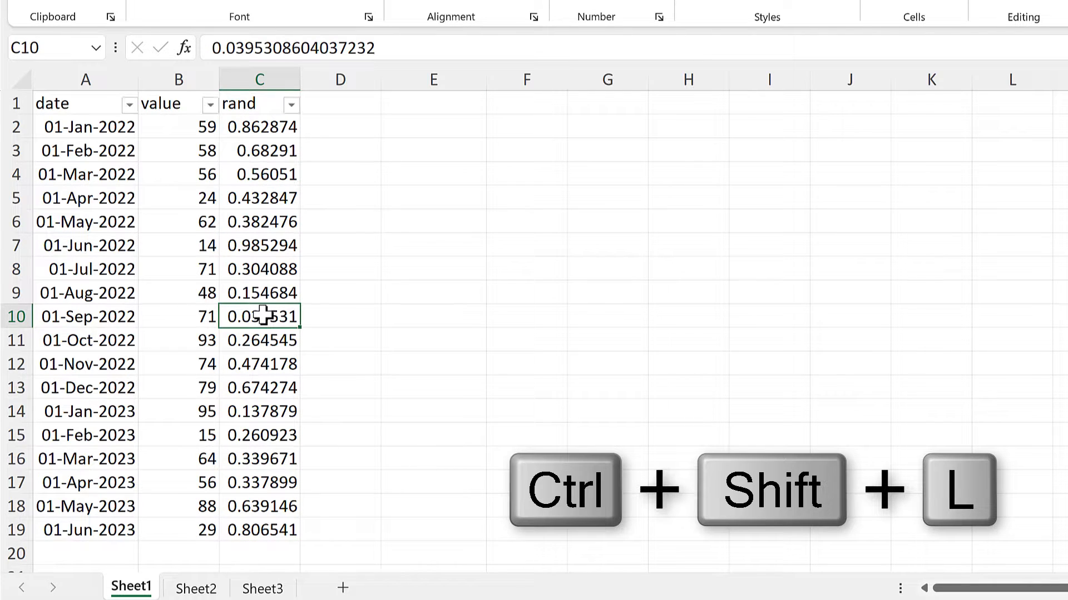
mouse_move(233, 184)
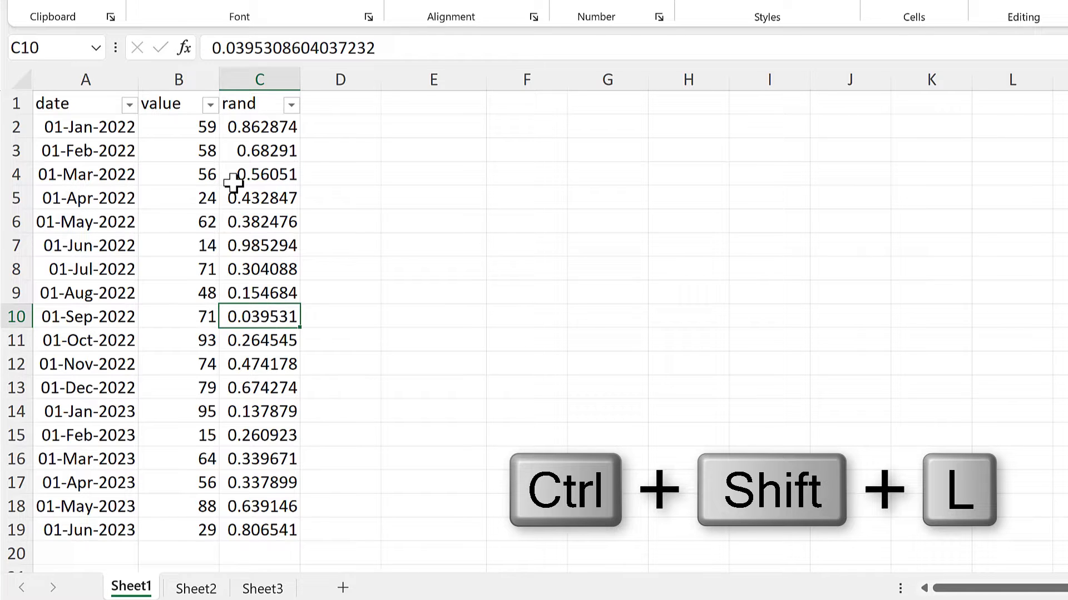
key(ctrl+shift+l)
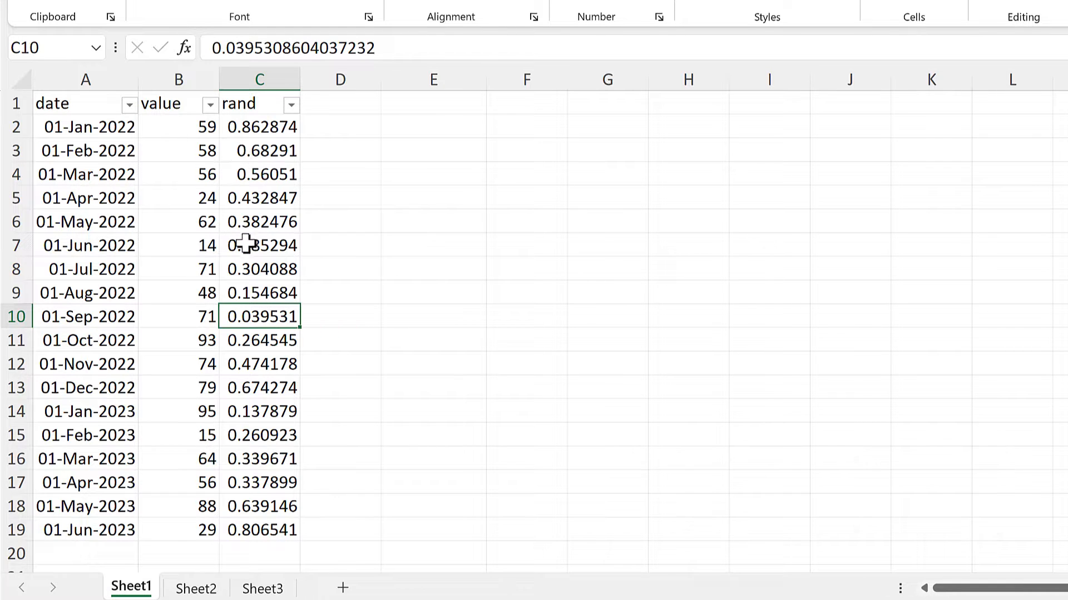
click(239, 103)
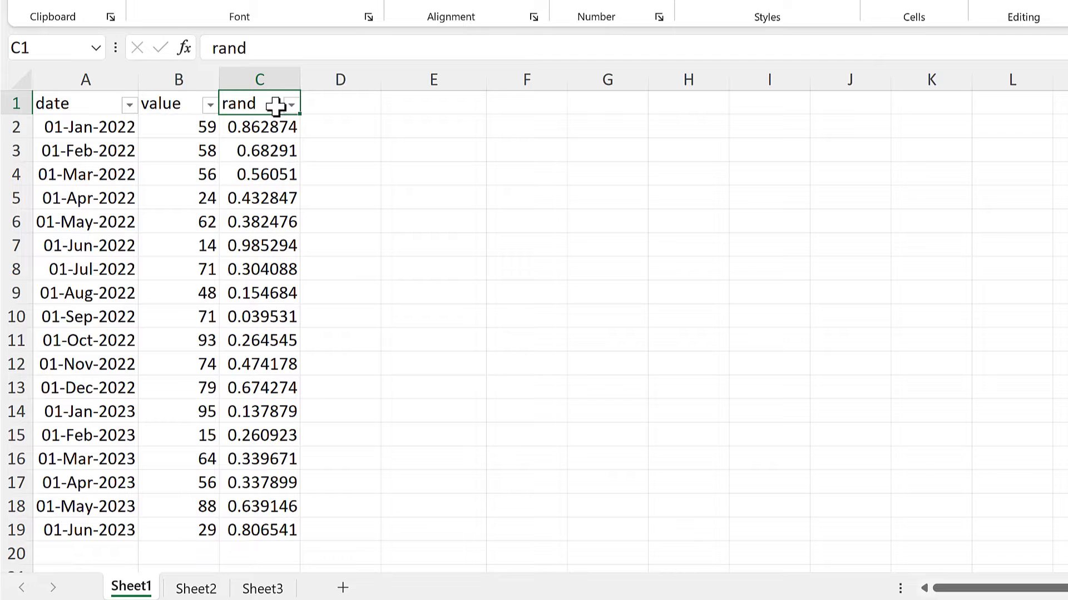
click(288, 105)
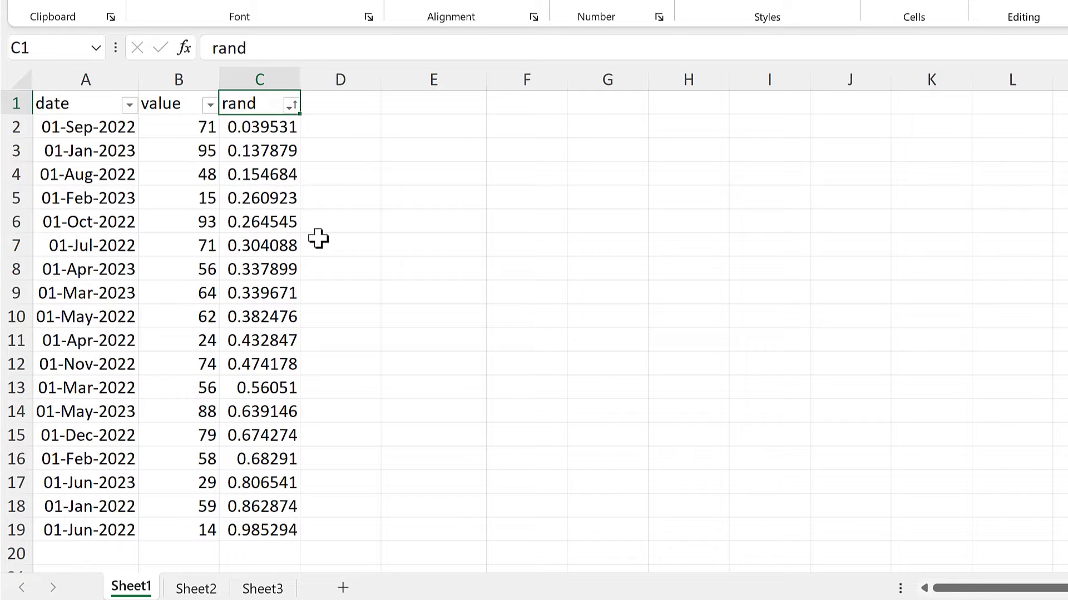
mouse_move(220, 267)
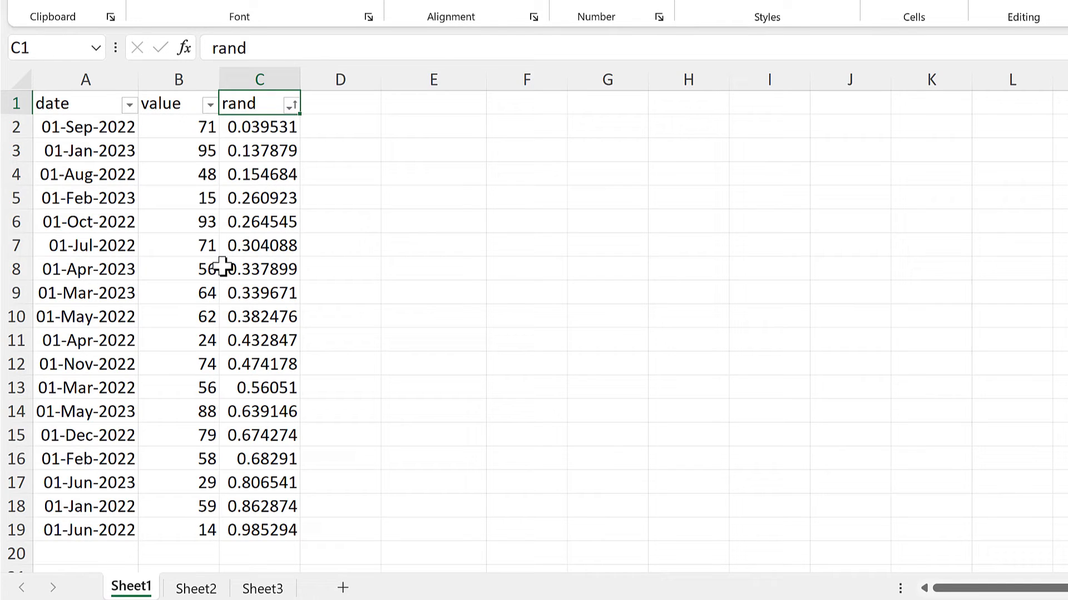
mouse_move(139, 199)
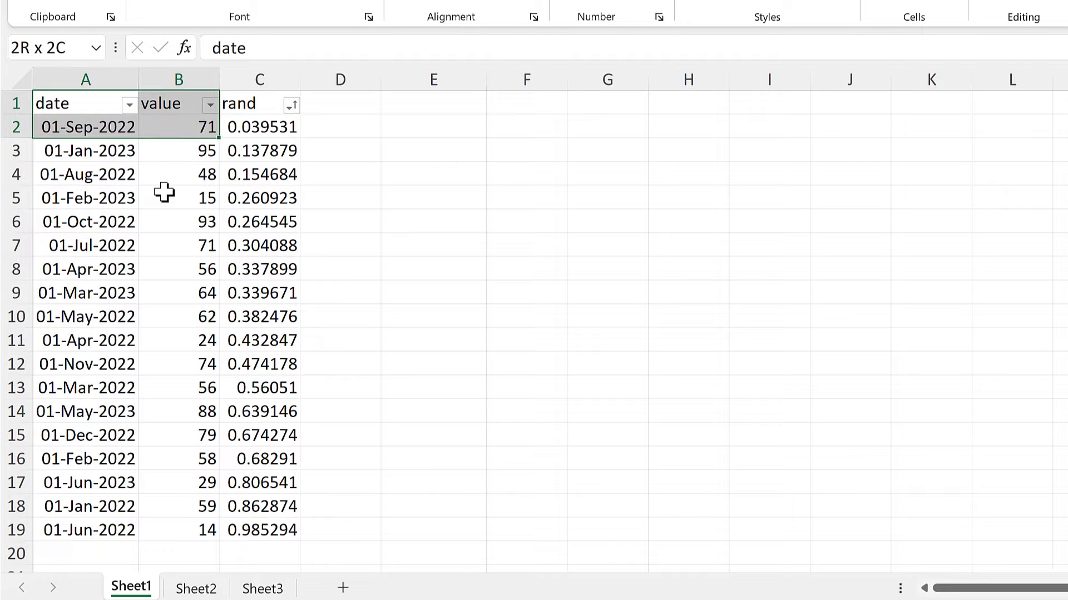
Copy A1:B6, the headers and first five shuffled rows, to E1
drag(157, 126, 156, 221)
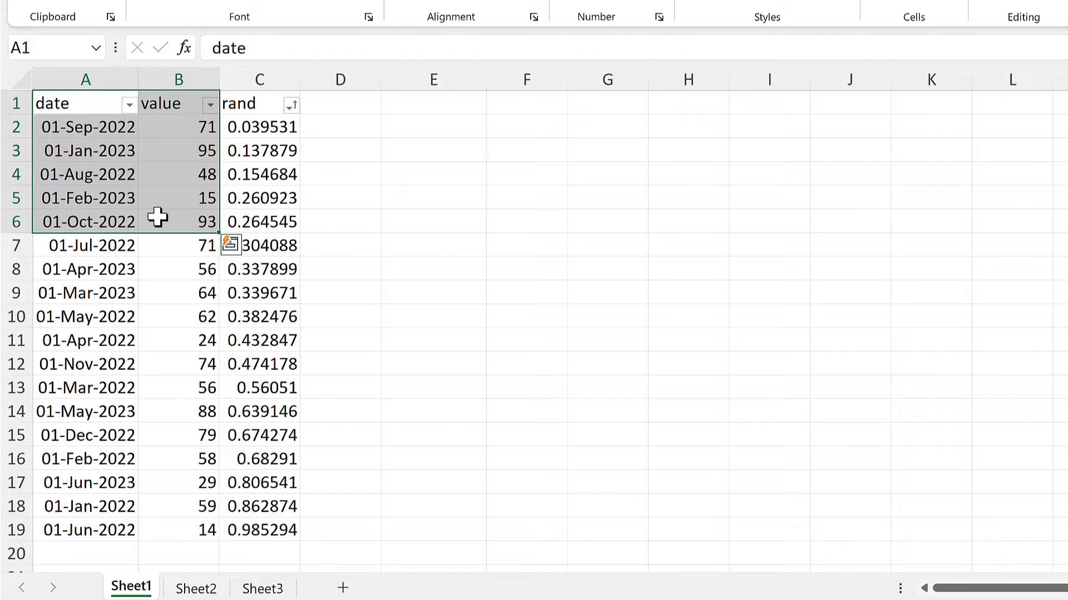
key(ctrl+c)
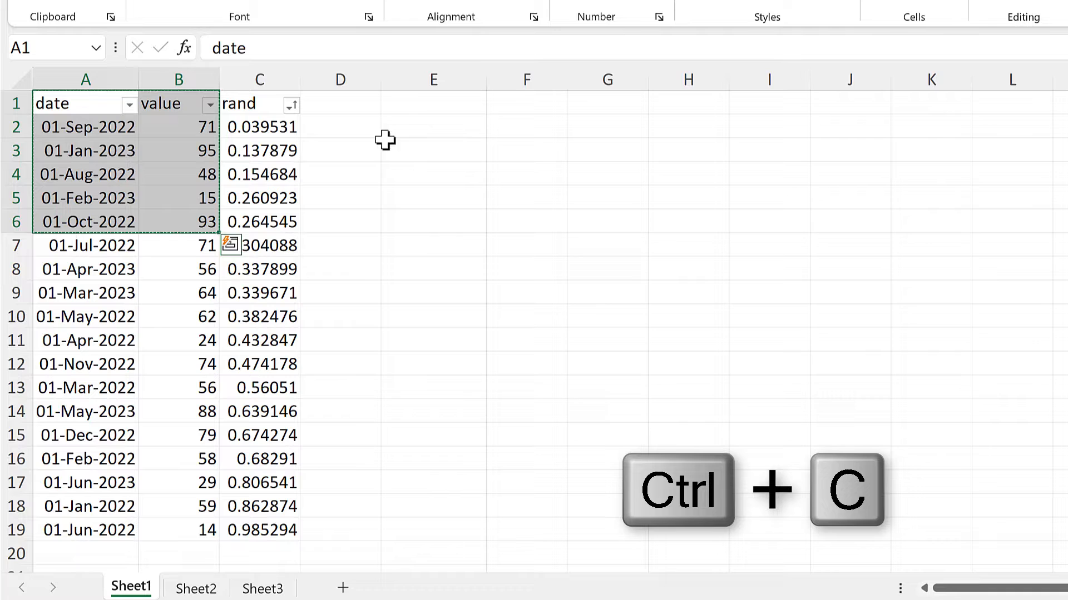
key(ctrl+v)
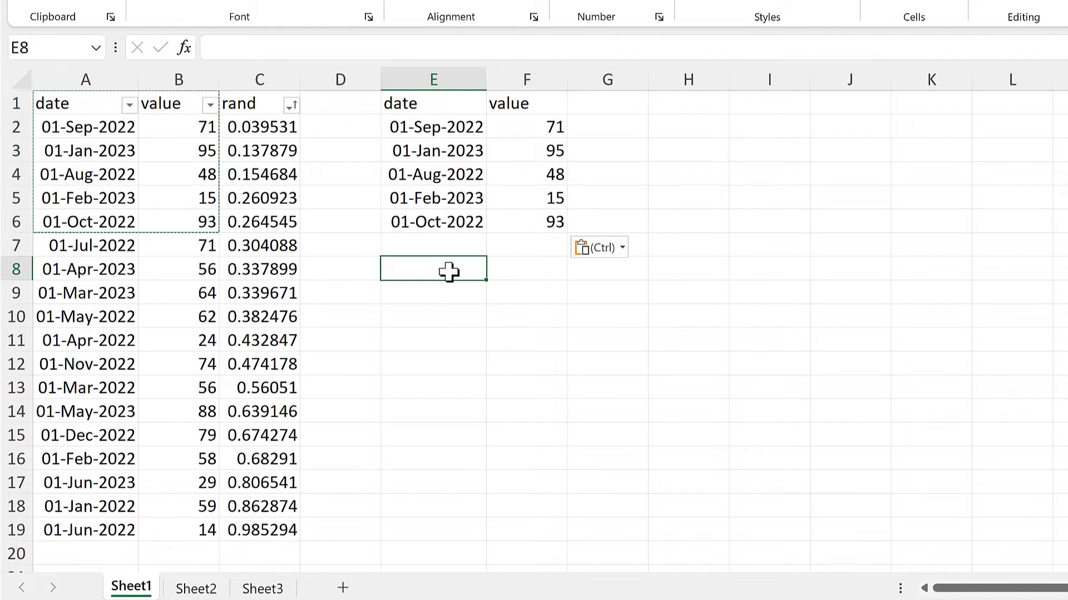
key(Escape)
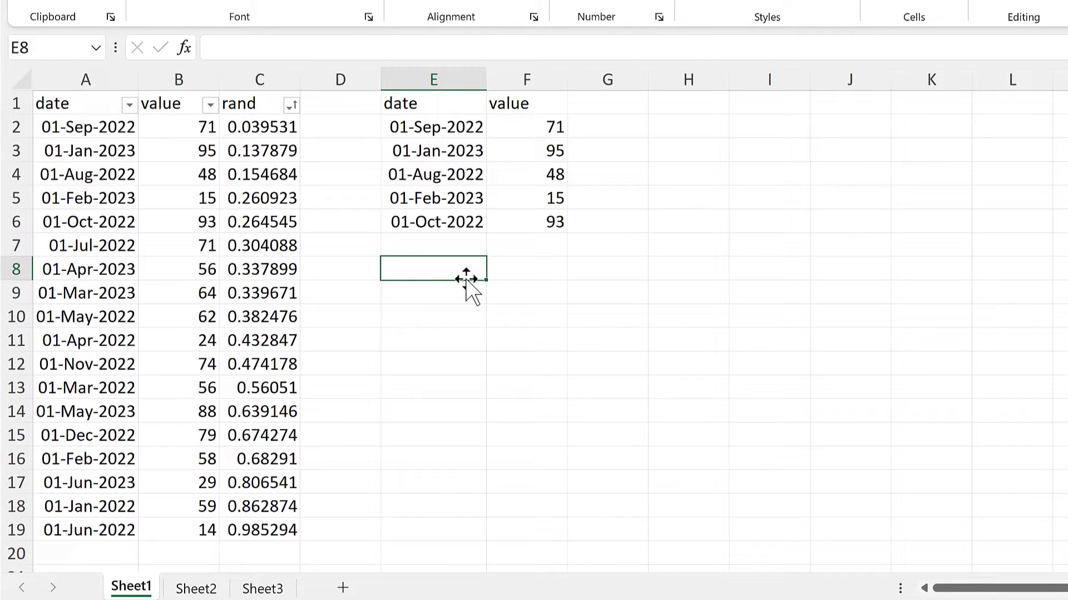
mouse_move(141, 146)
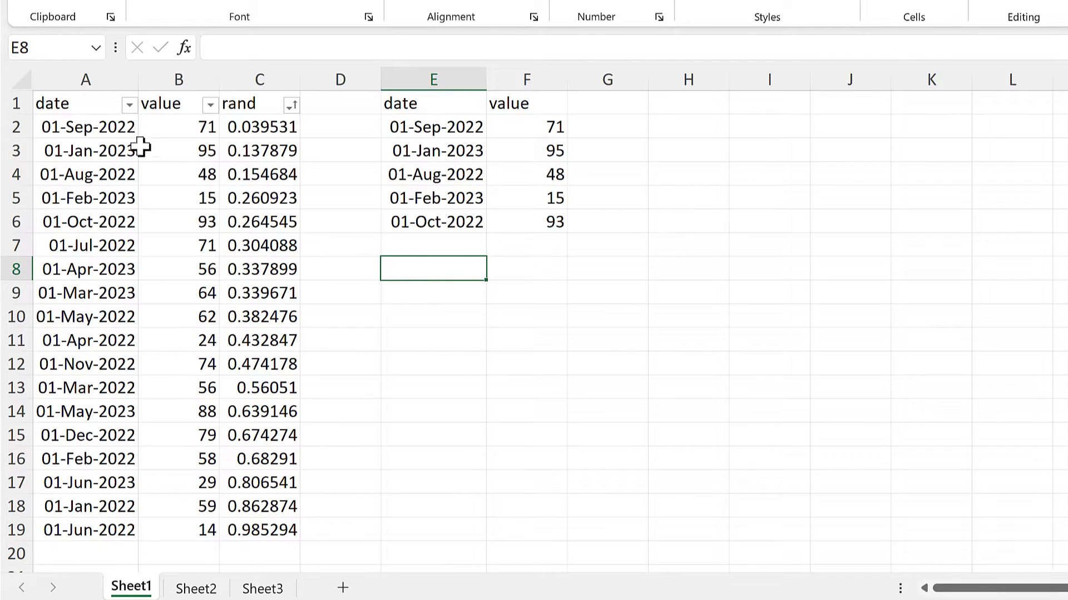
click(85, 103)
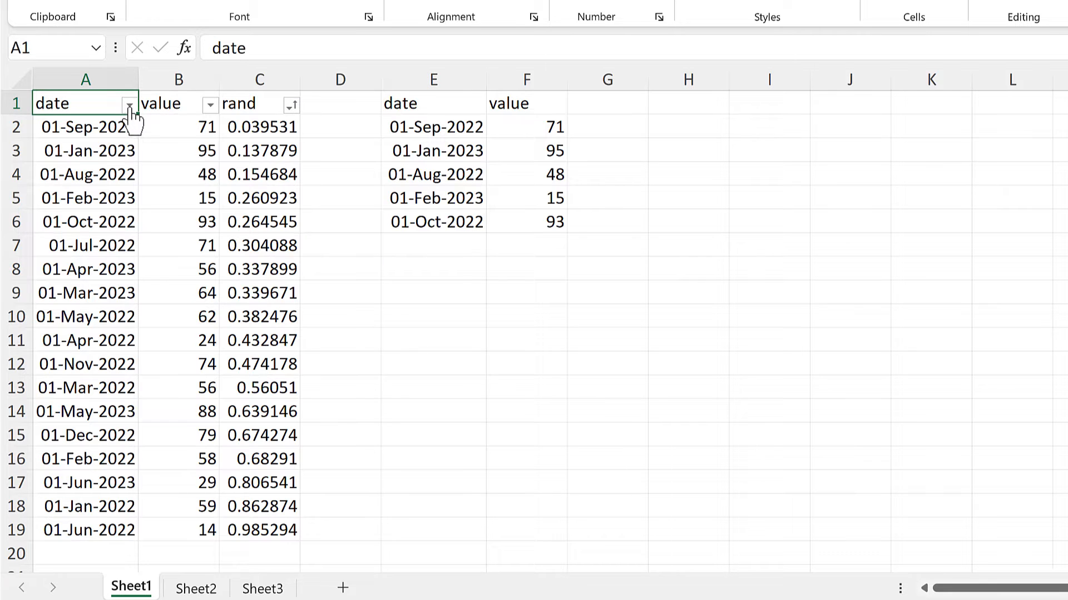
click(129, 104)
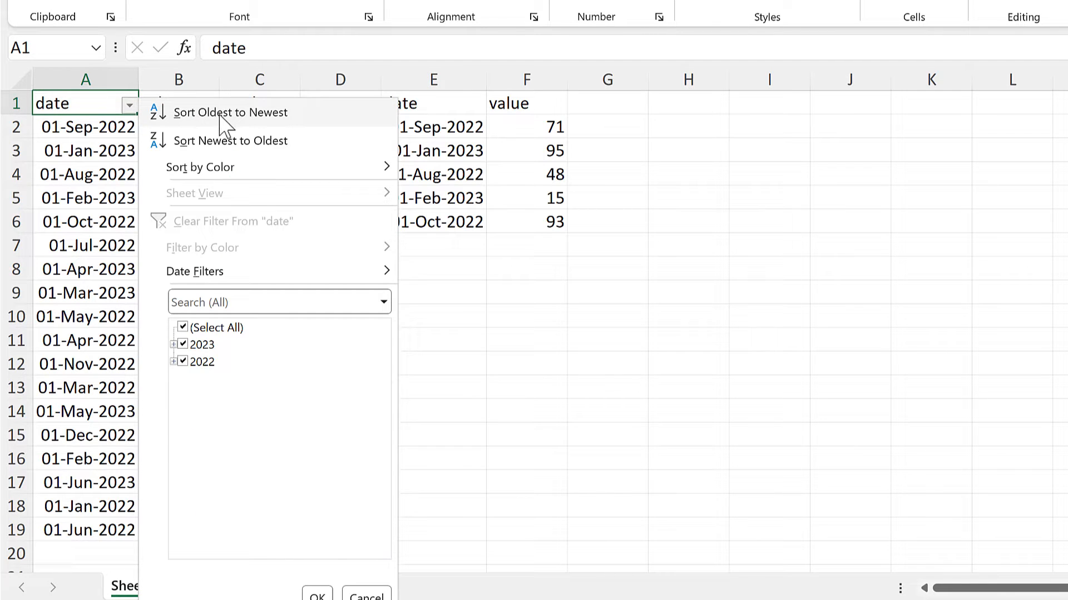
click(229, 113)
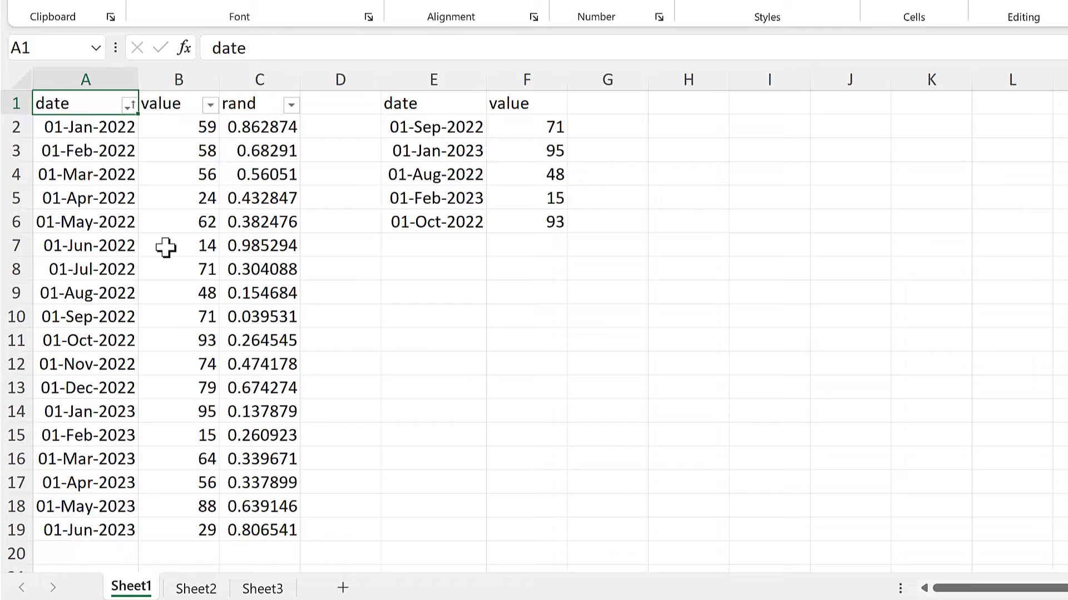
click(433, 268)
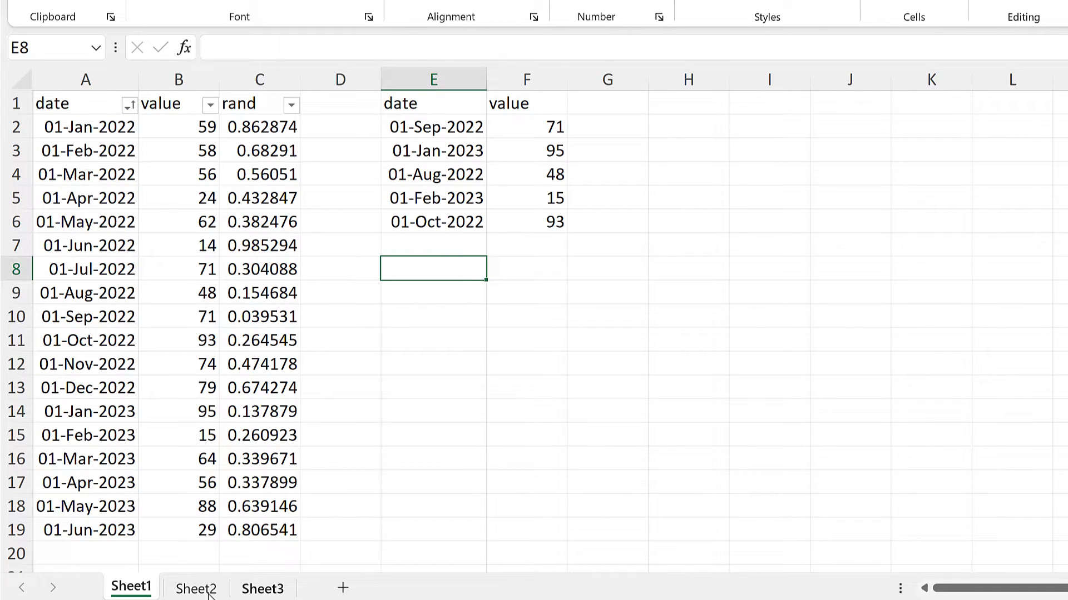
On Sheet2, enter =ROWS(A2:B19) in C2 to count the 18 table rows
click(197, 588)
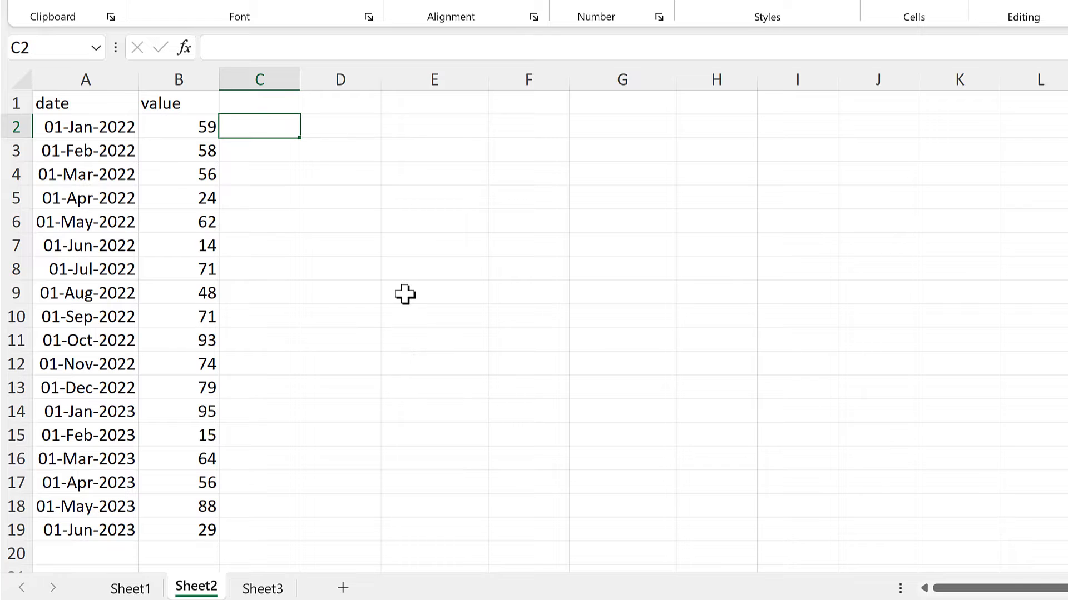
text(=r)
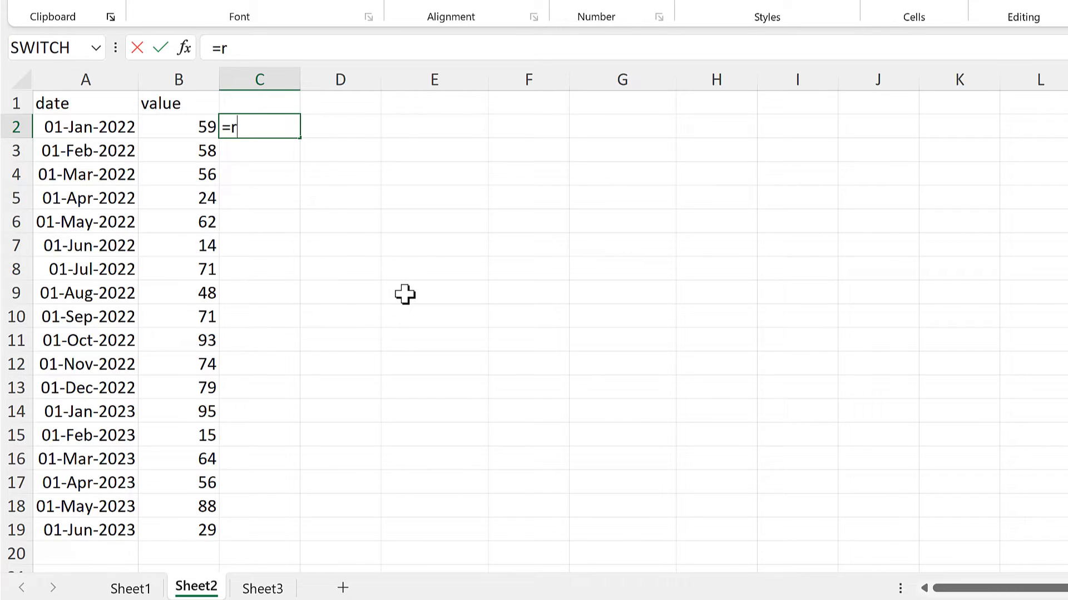
text(OWS(A2:B19)
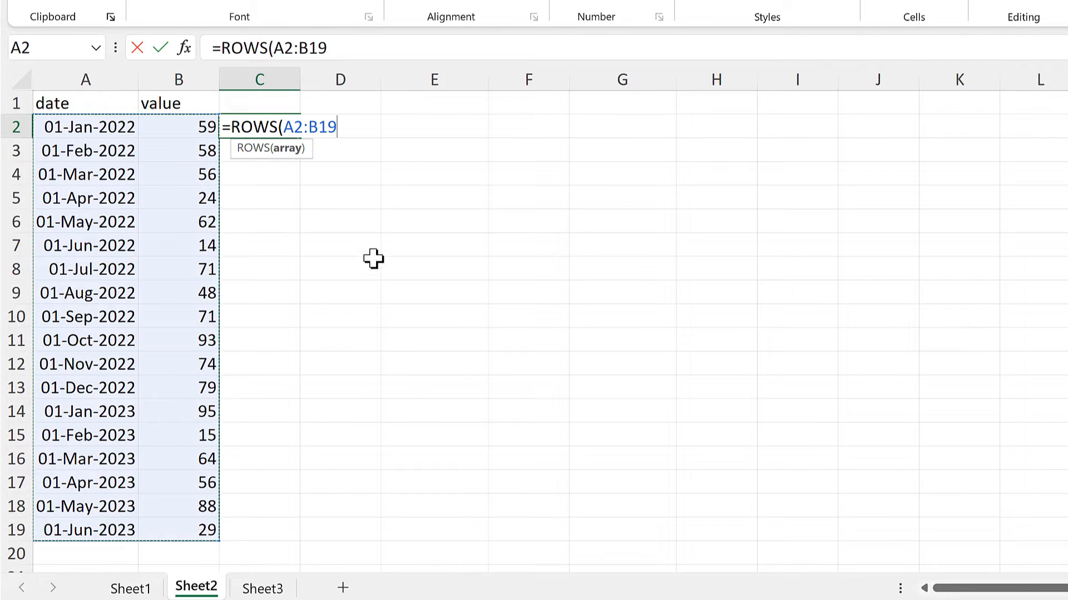
mouse_move(370, 244)
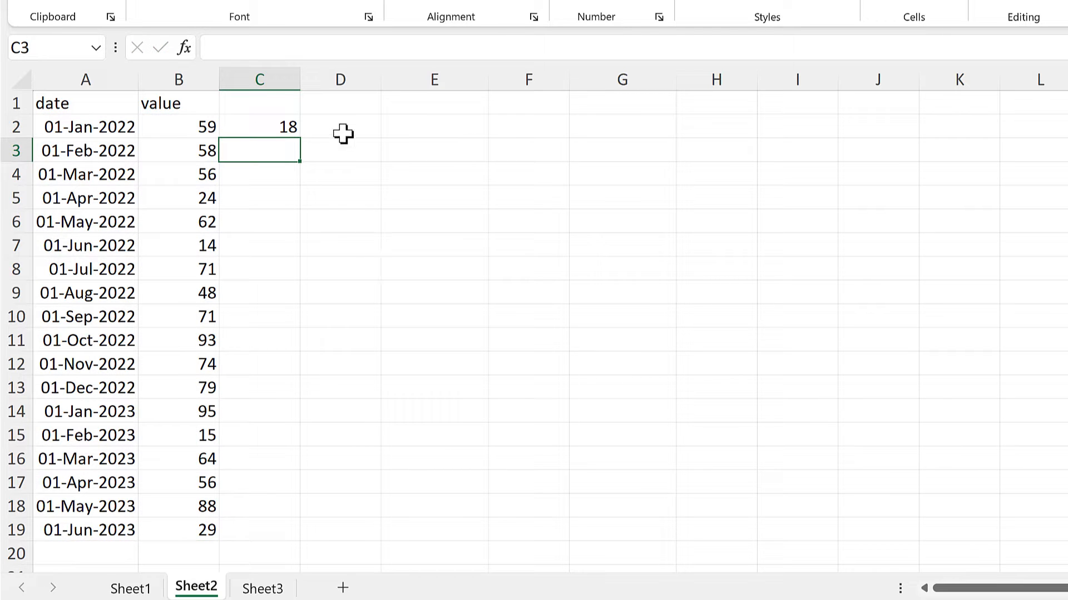
In D2, enter =RANDARRAY(C2) to spill 18 random numbers, then check the formula
text(=r)
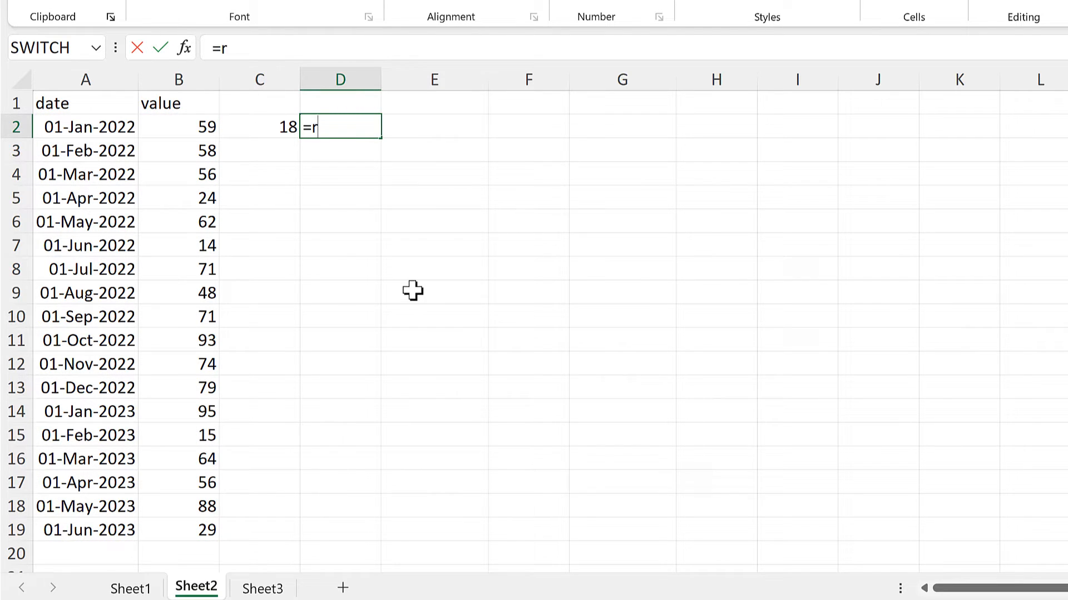
text(andar)
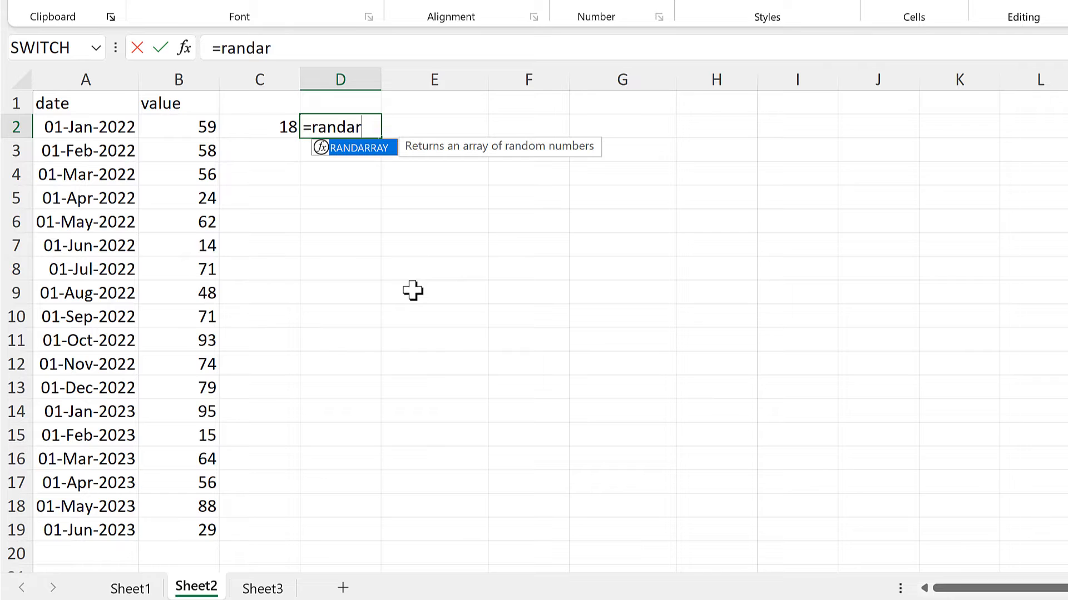
key(Tab)
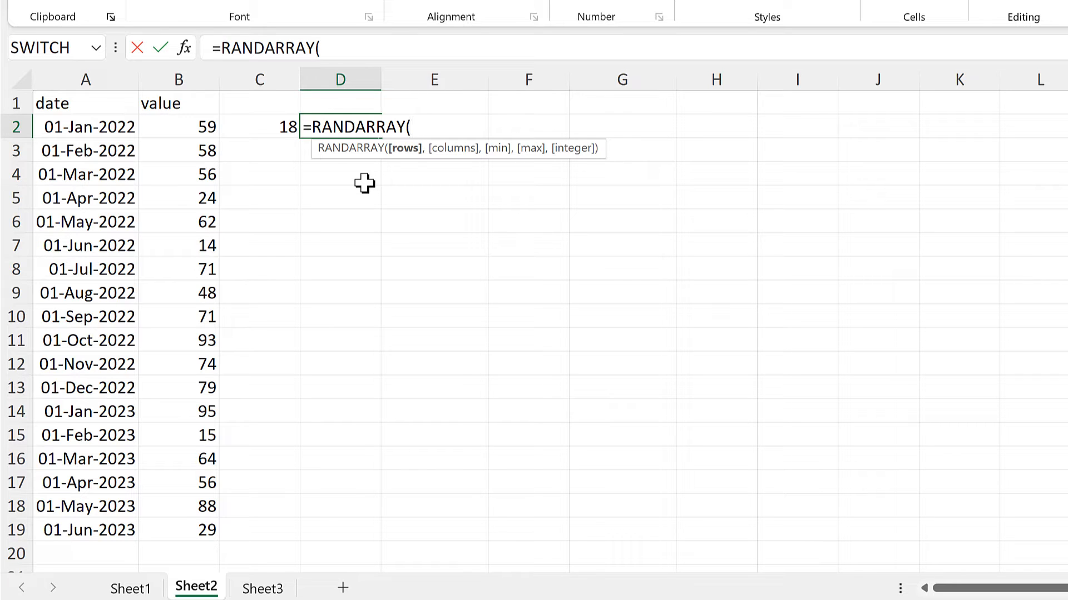
mouse_move(409, 171)
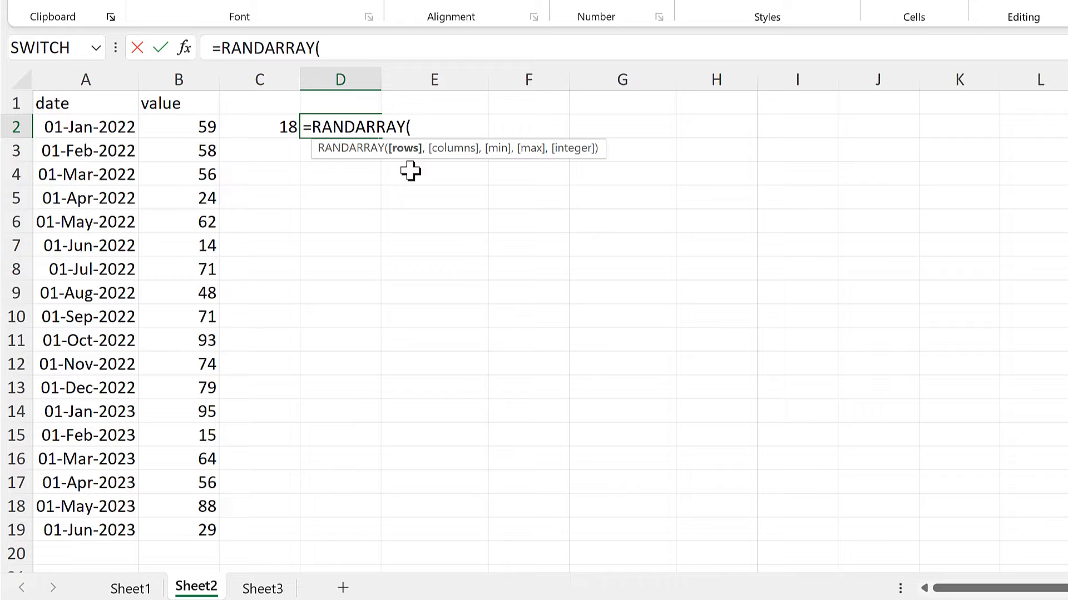
click(259, 127)
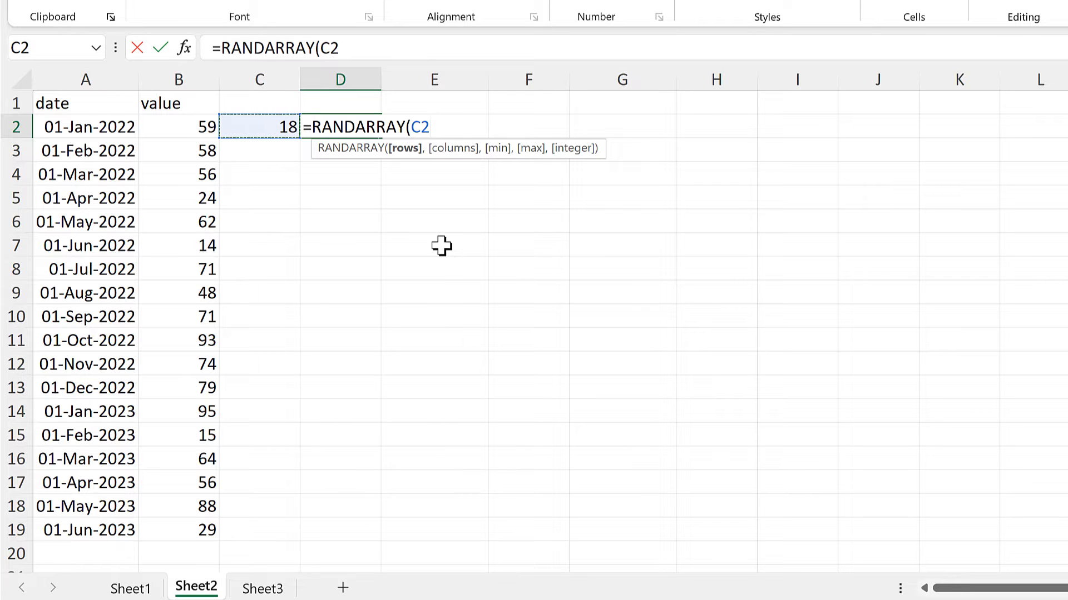
key(Enter)
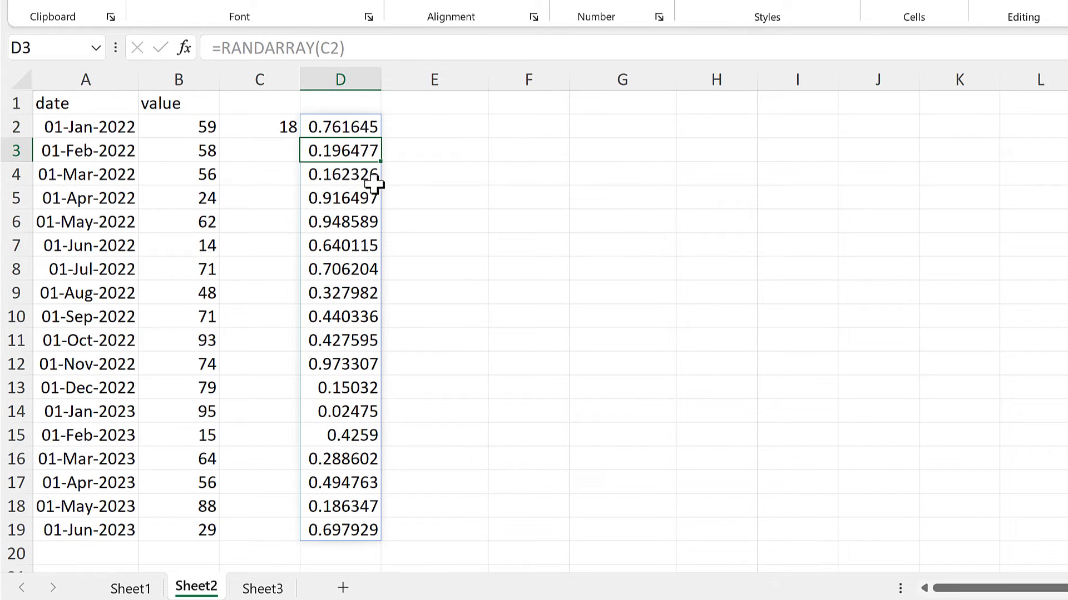
click(340, 126)
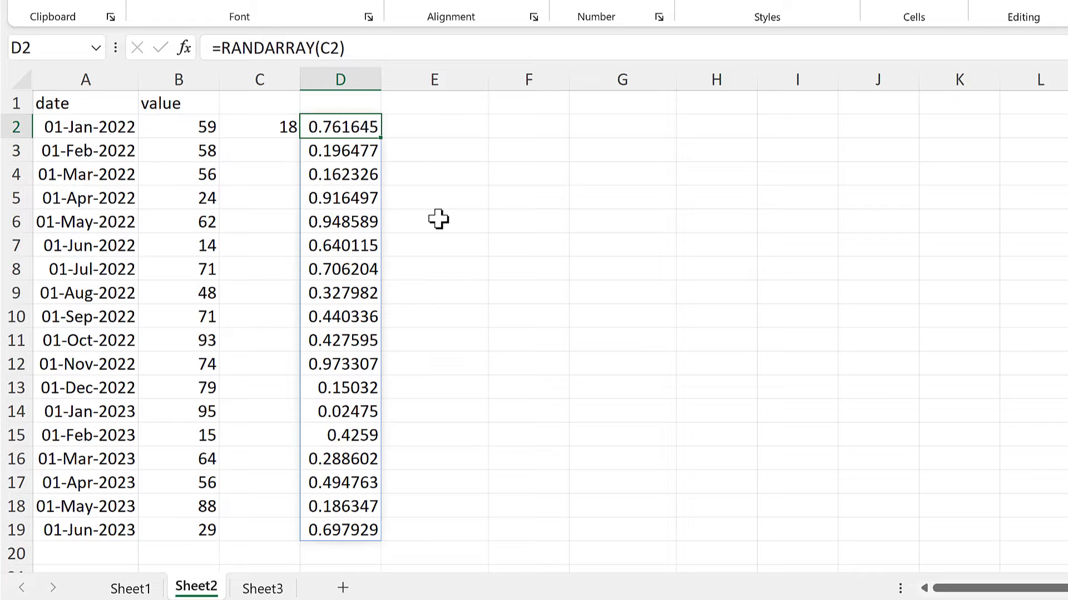
mouse_move(432, 141)
text(=)
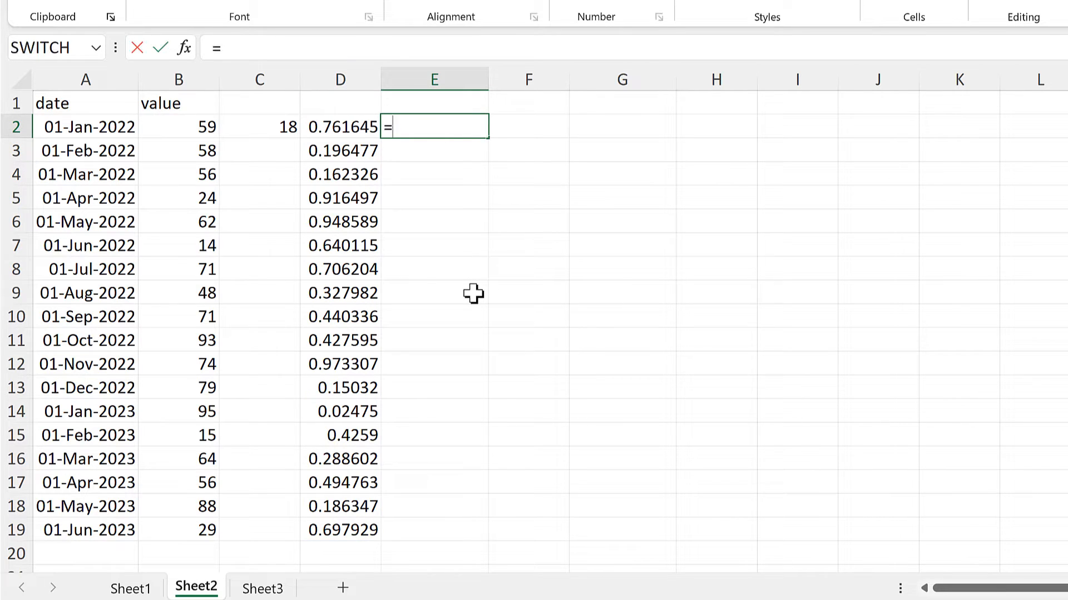
In E2, enter =SORTBY(A2:B19,D2#) to spill the shuffled date/value table
text(SORTBY()
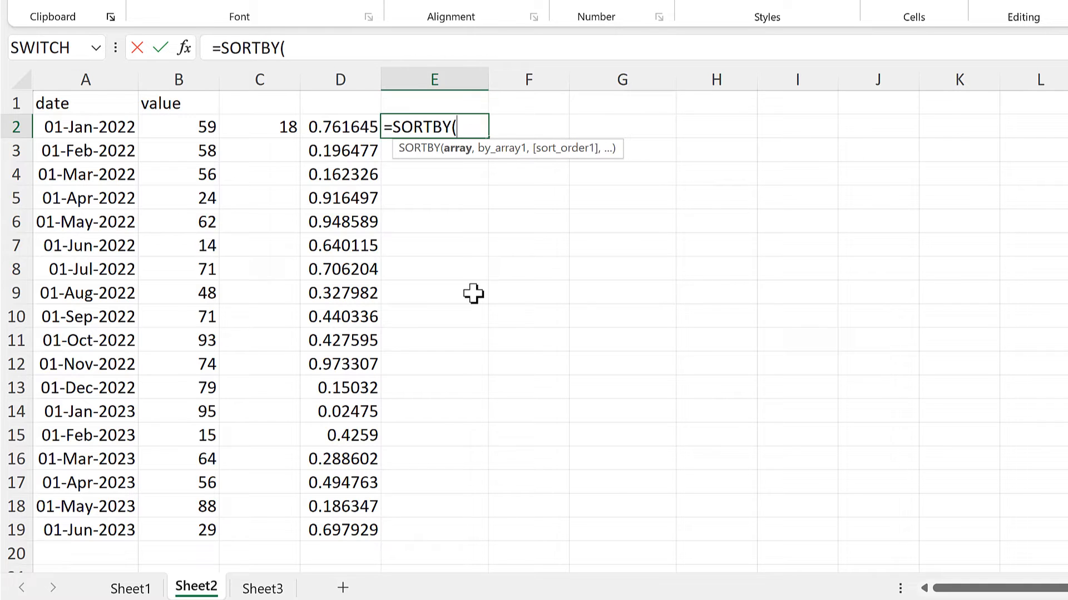
mouse_move(77, 139)
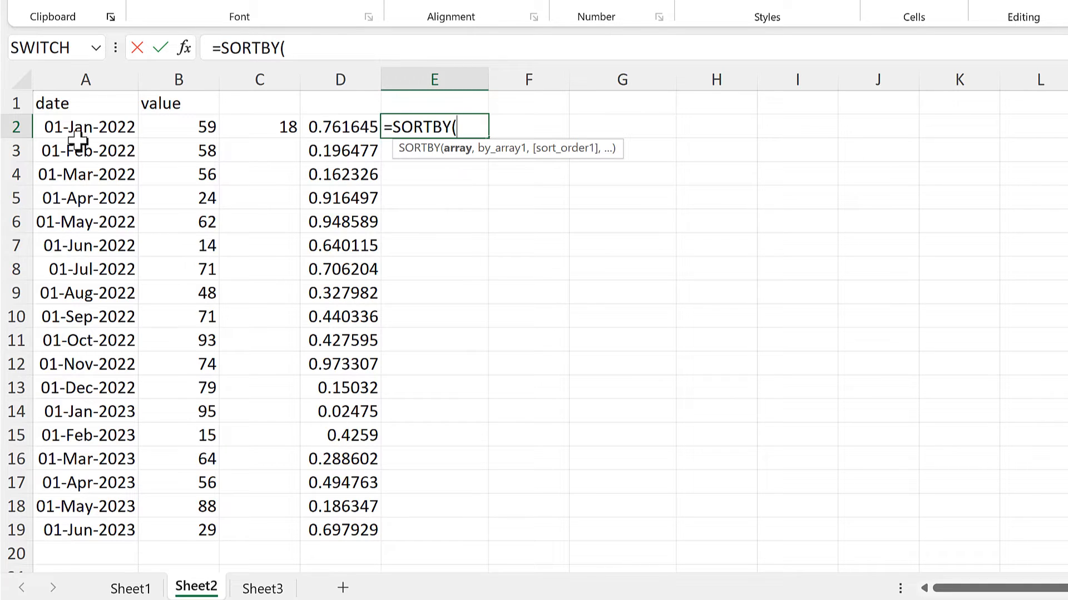
drag(85, 126, 179, 411)
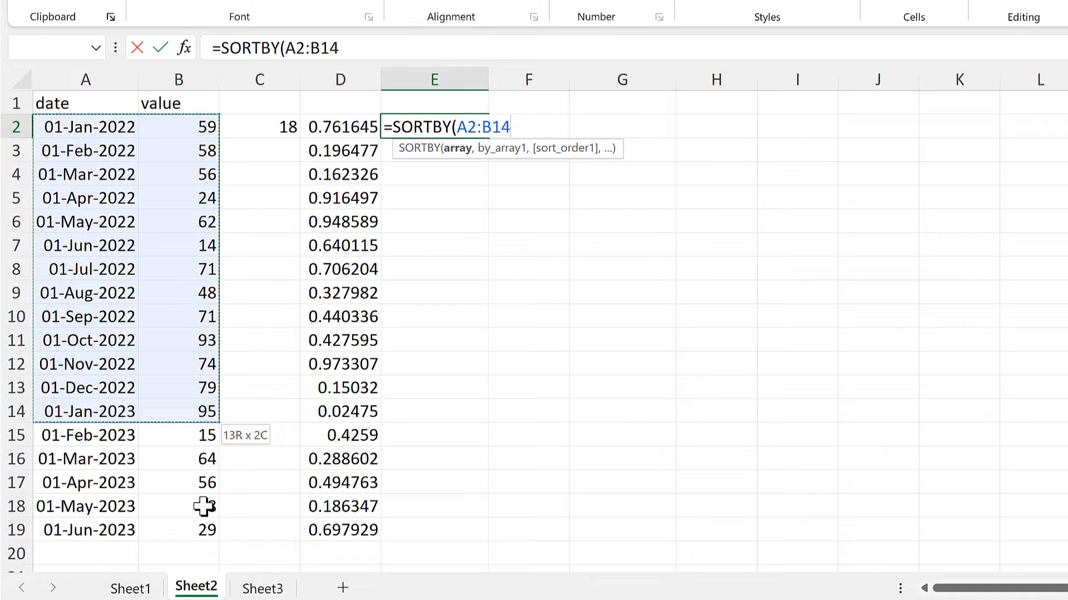
drag(179, 410, 179, 530)
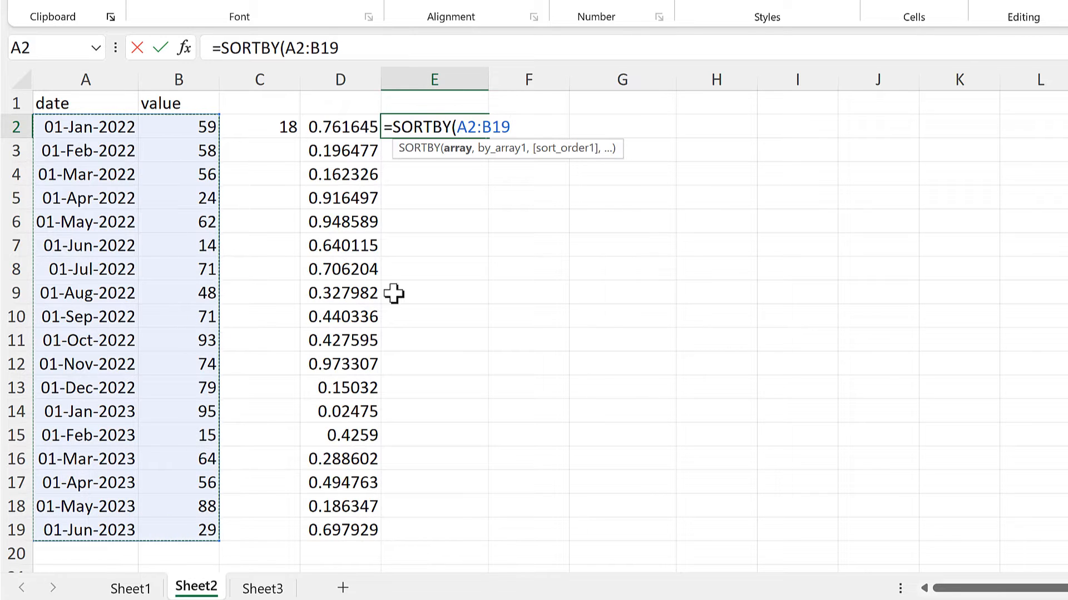
mouse_move(555, 264)
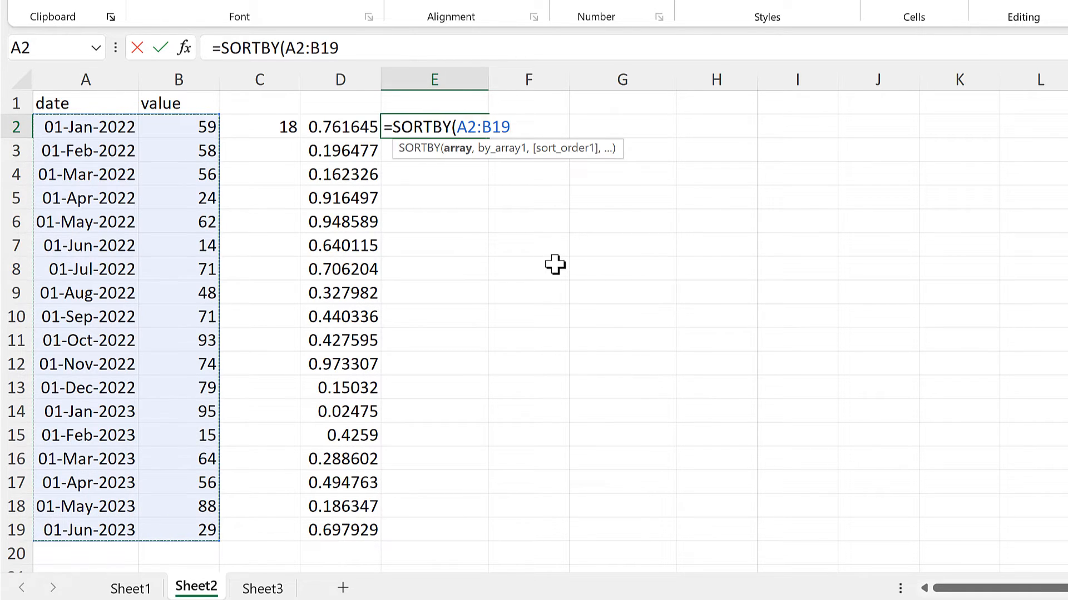
click(339, 127)
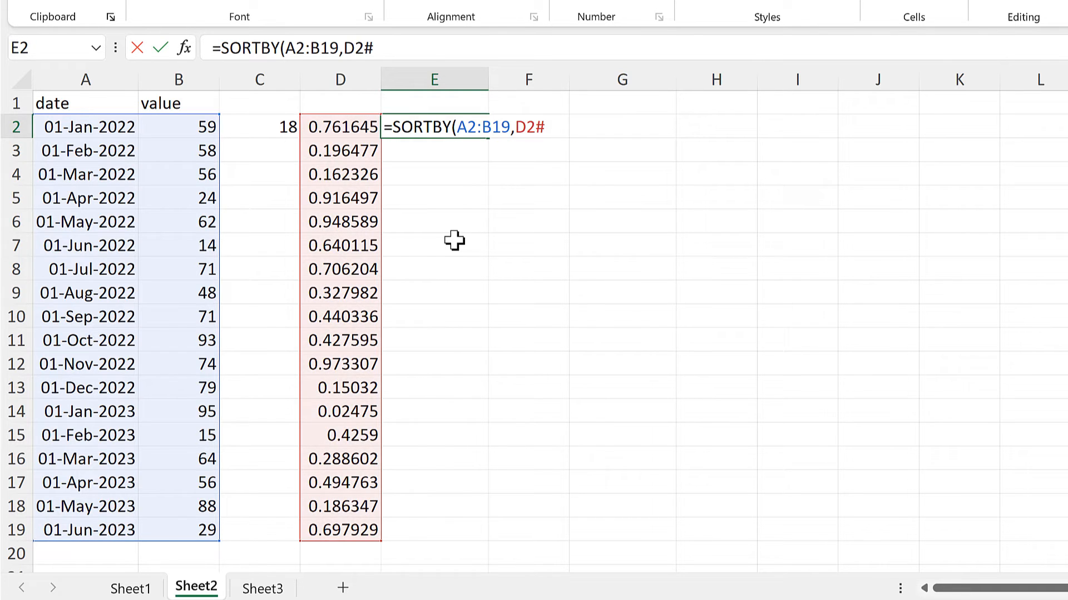
key(Enter)
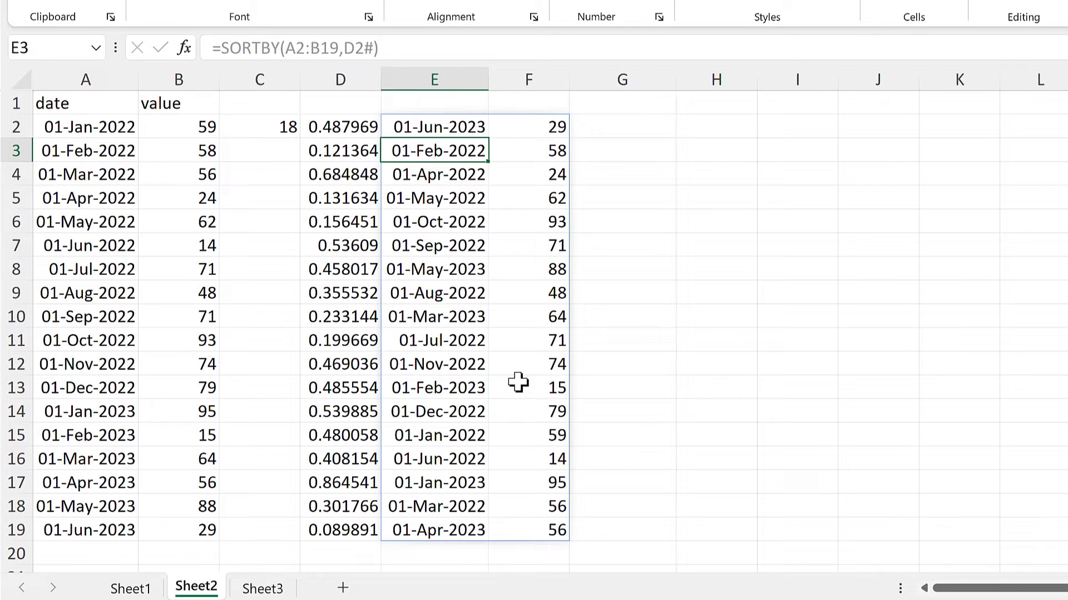
In G2, enter =TAKE(E2#,5) to return the top five shuffled rows
click(622, 127)
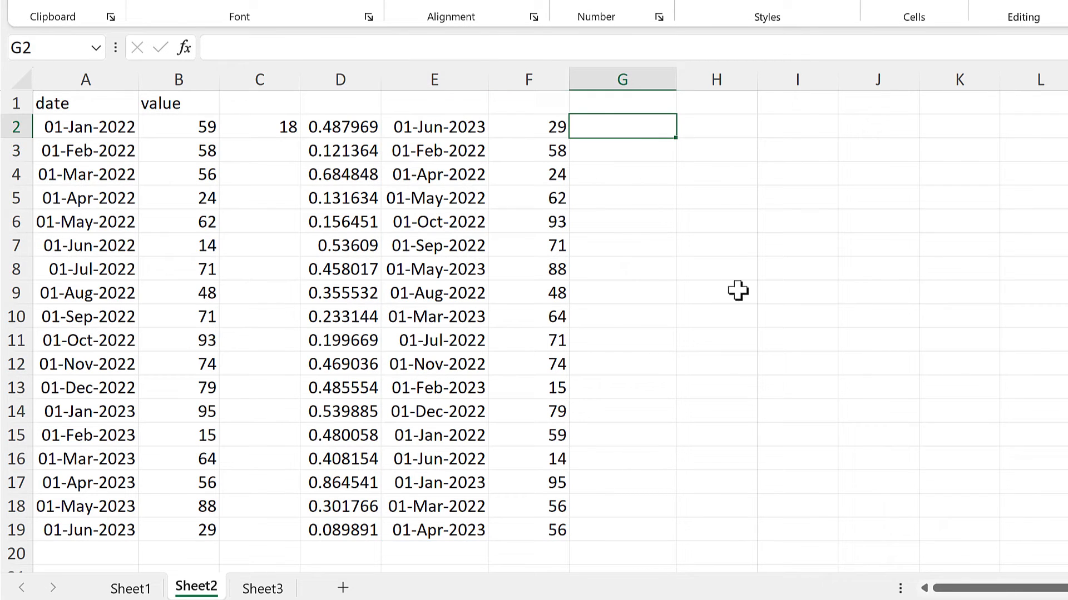
text(=take)
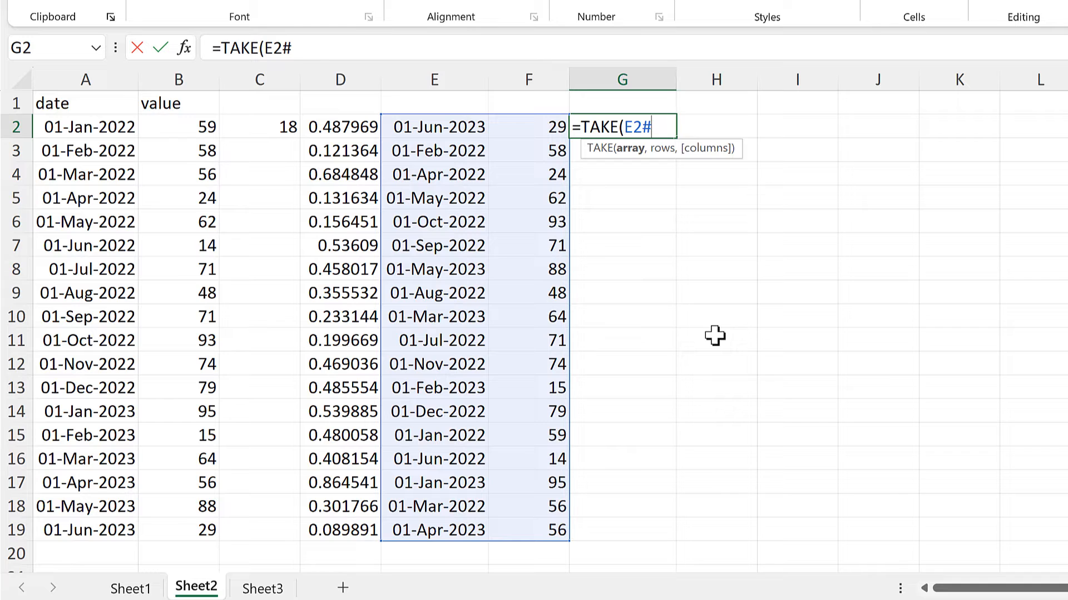
text(,)
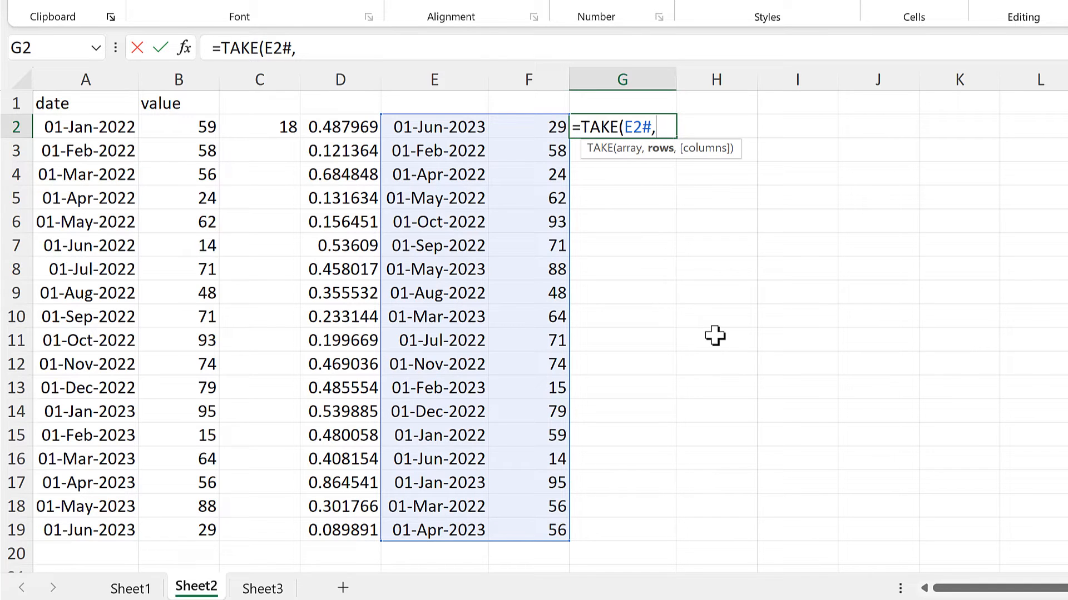
text(5)
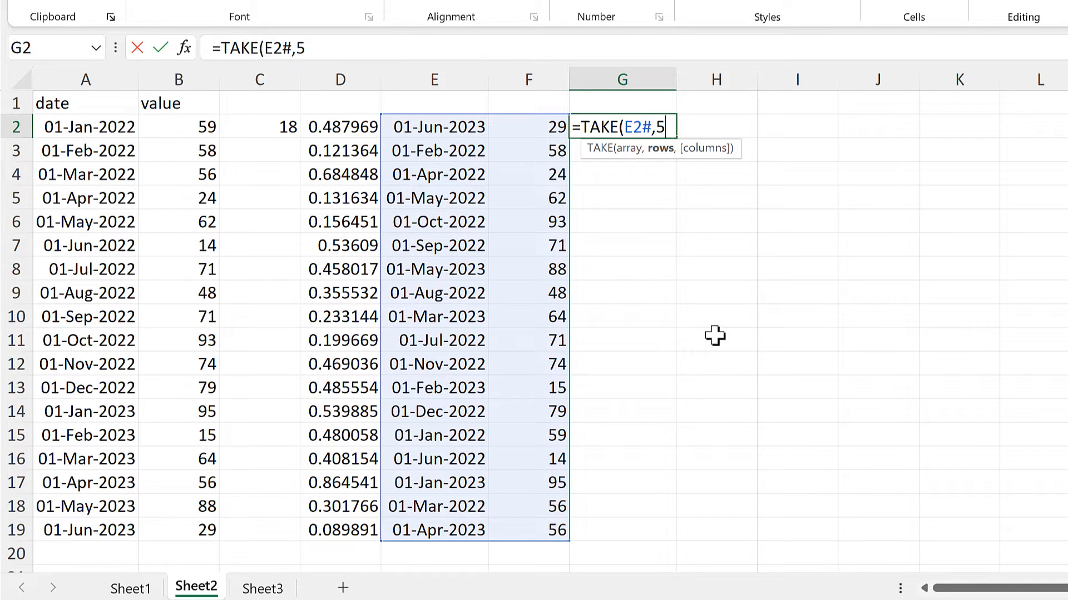
key(Enter)
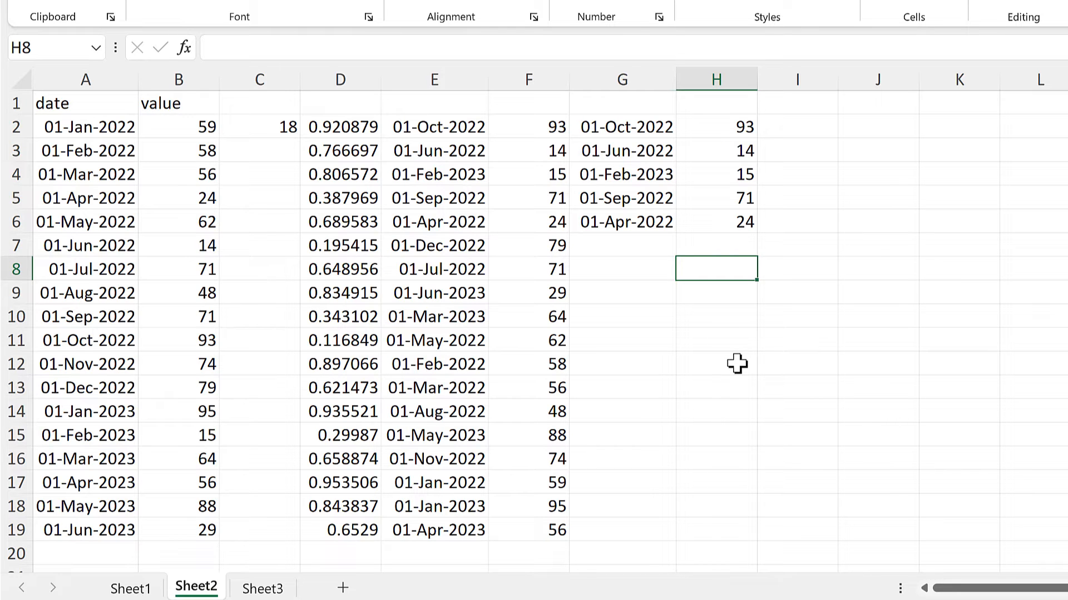
Recalculate with F9 five times, drawing a new five-row sample each time
key(f9)
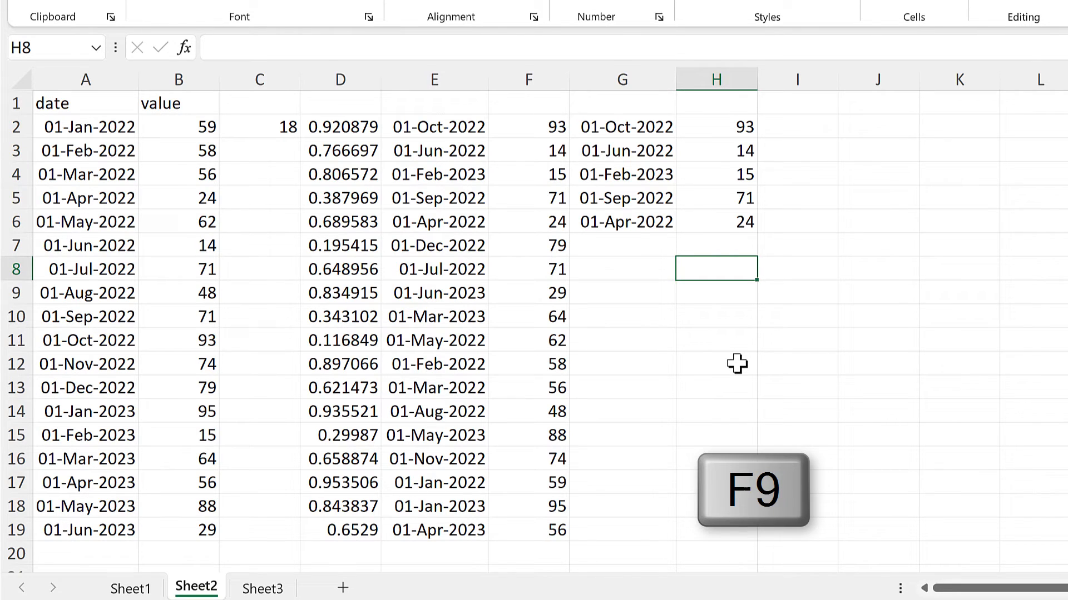
key(f9)
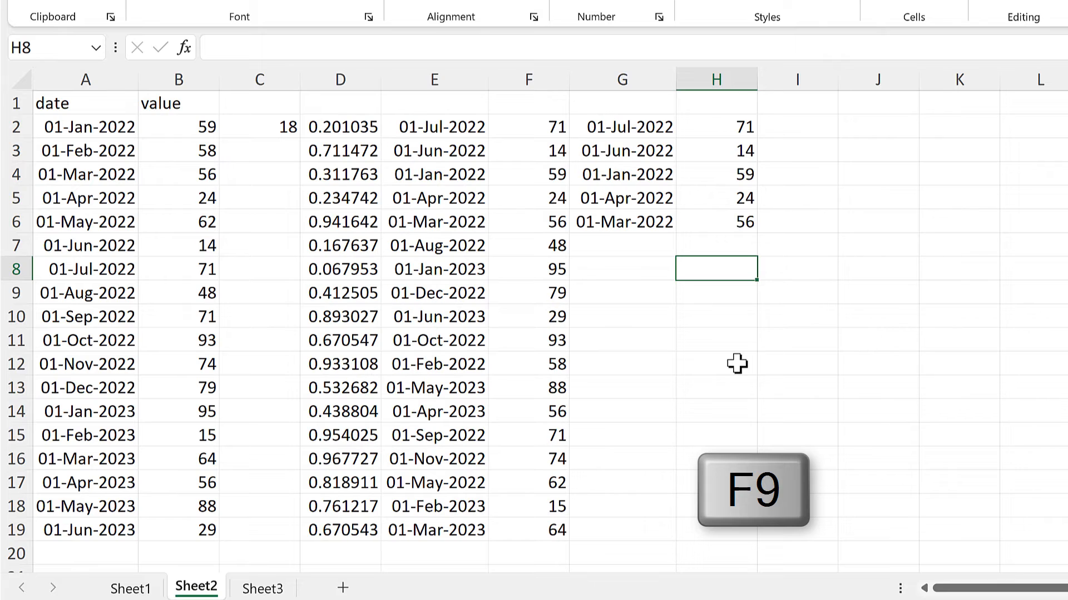
key(f9)
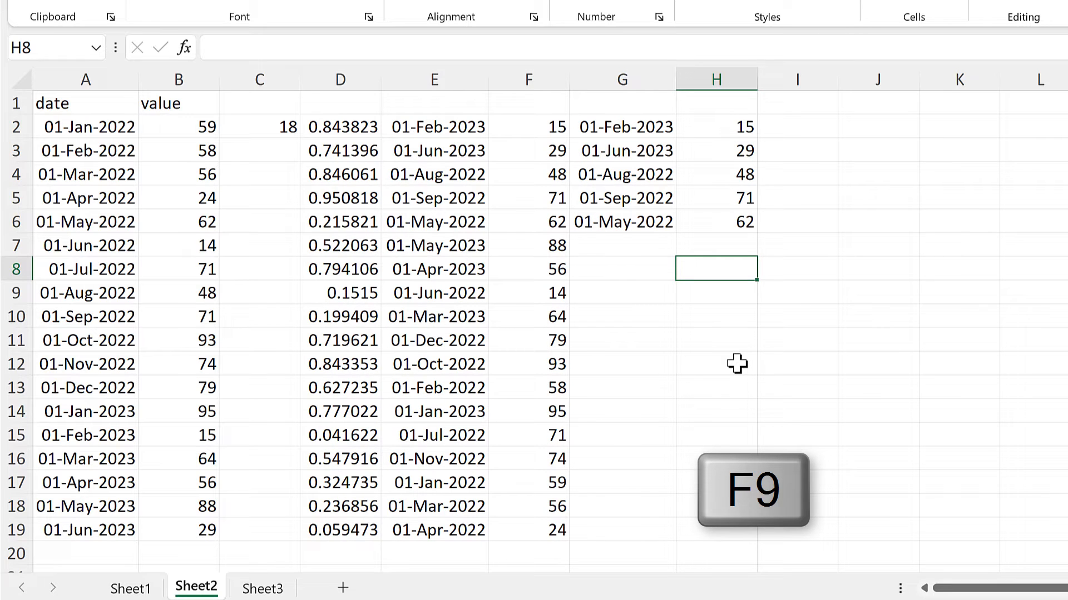
key(f9)
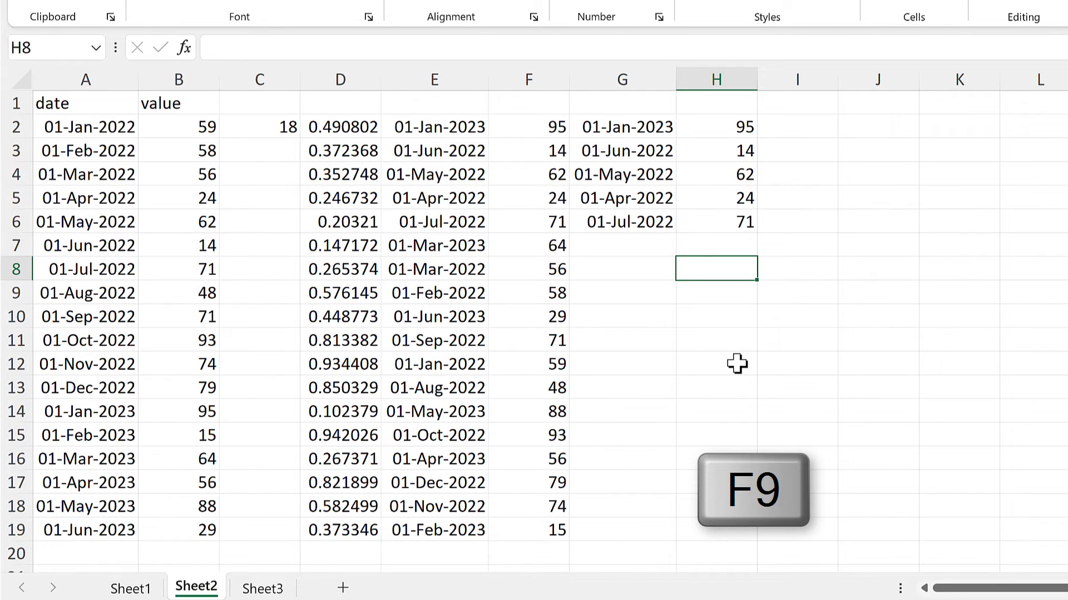
key(f9)
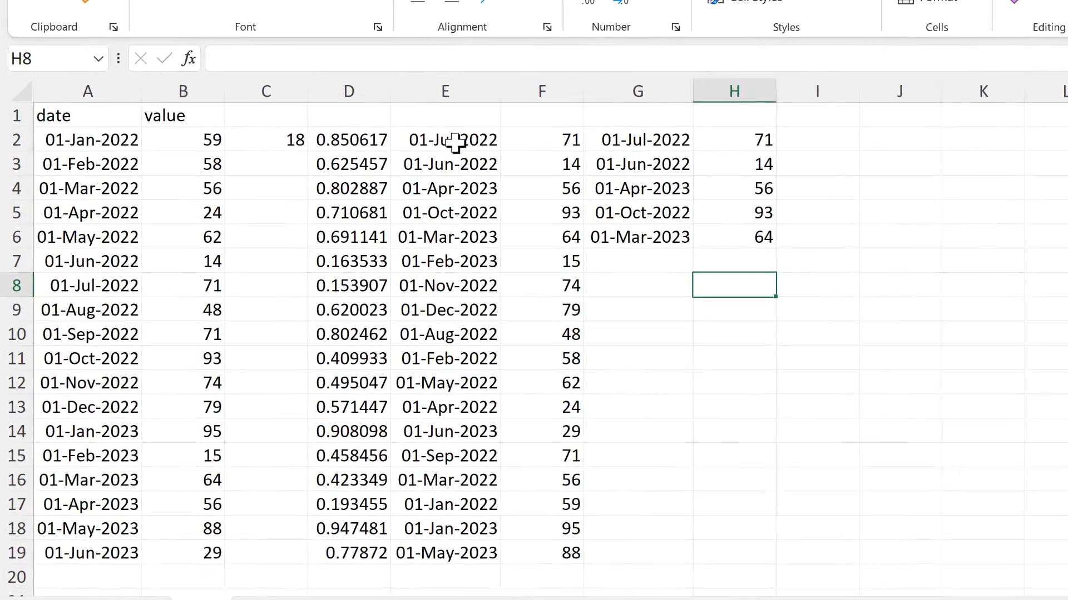
Copy E2's SORTBY formula text and paste it over E2# in G2's TAKE formula
text(=SORTBY(A2:B19,D2#))
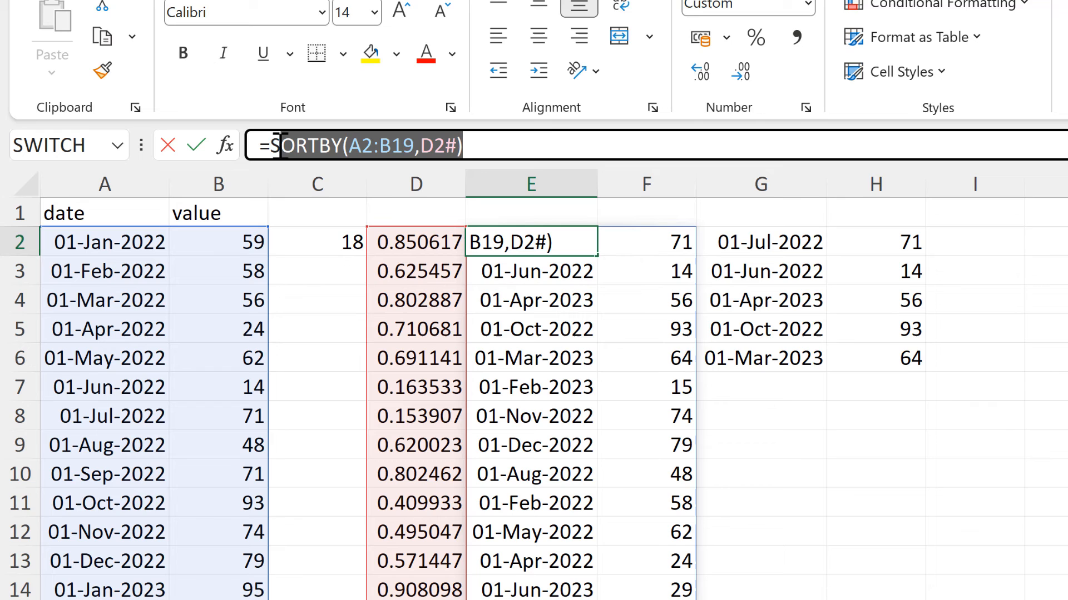
key(ctrl+c)
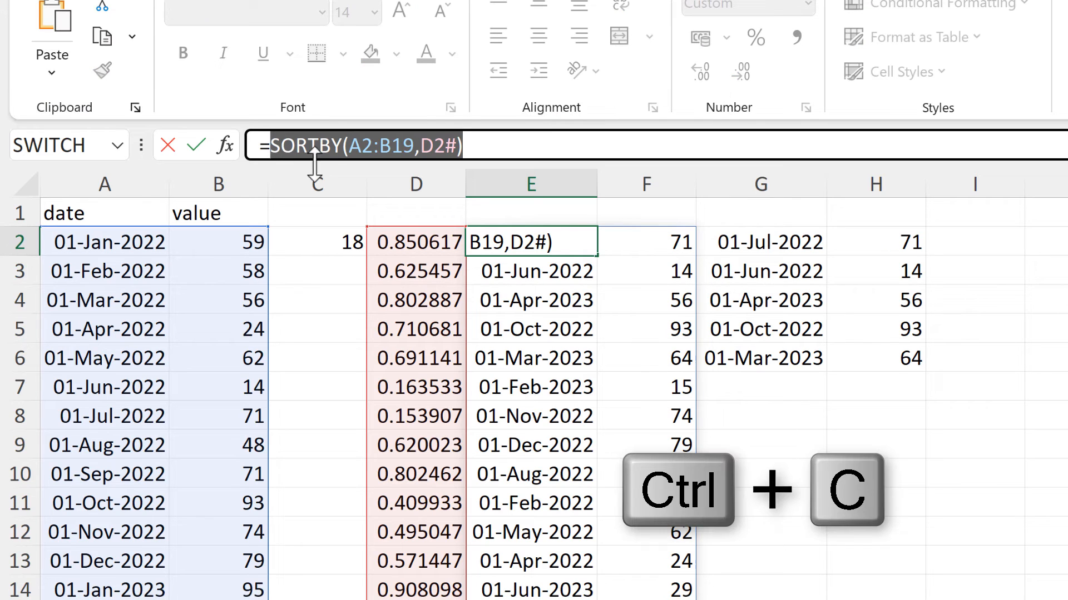
key(Escape)
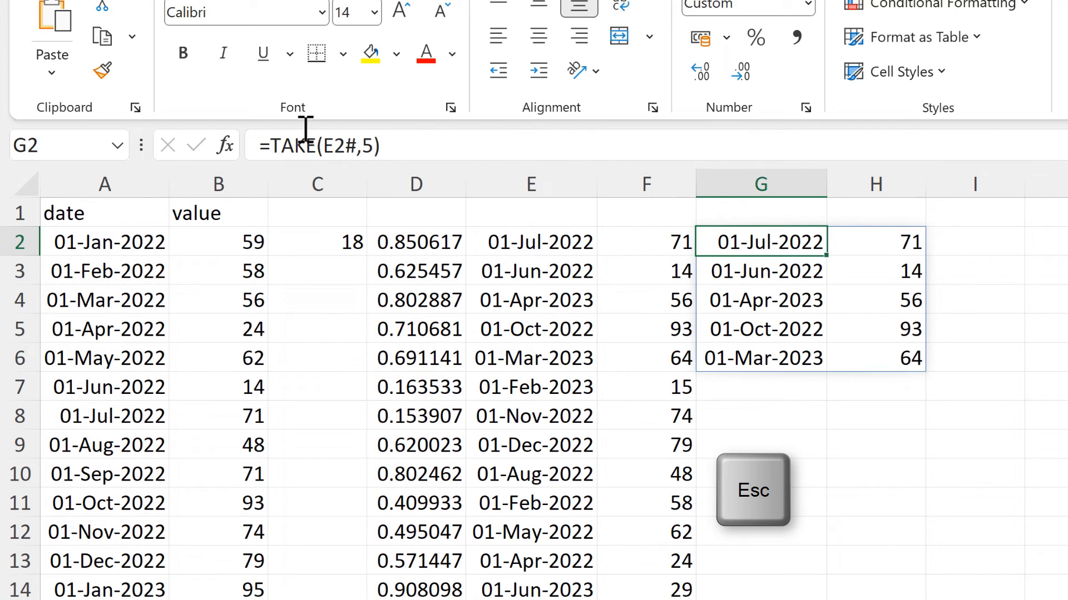
double_click(760, 242)
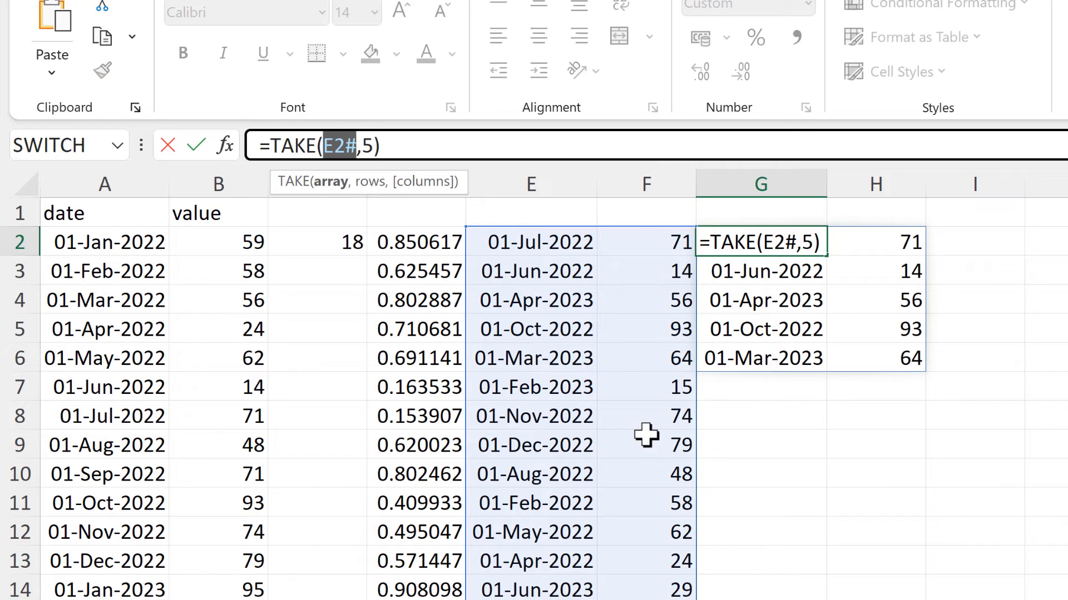
key(ctrl+v)
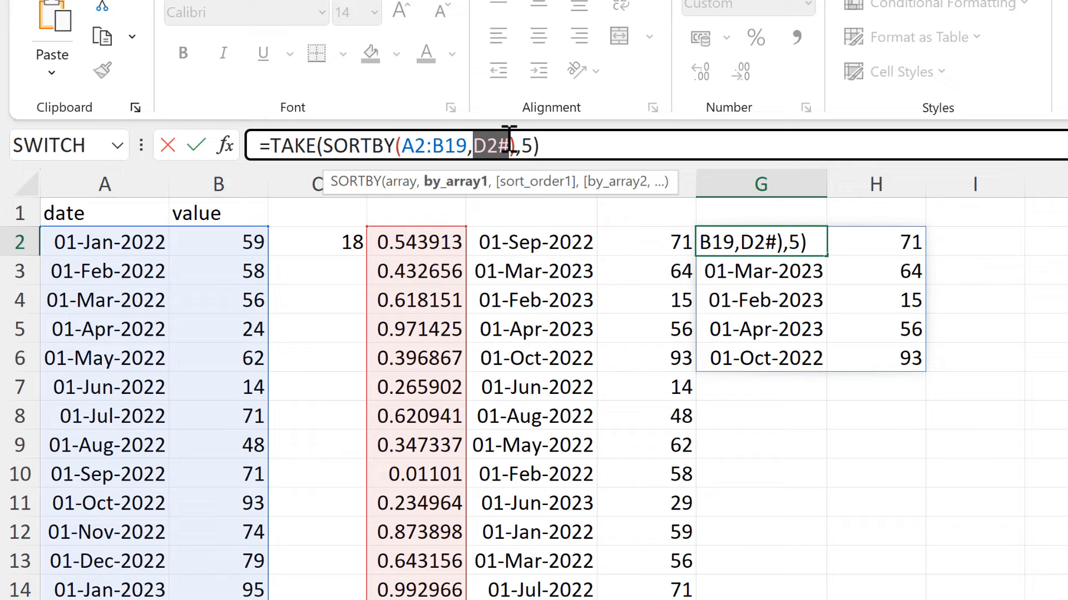
Swap D2# for RANDARRAY(ROWS(A2:B19)), clear helper columns C:F, and recalculate
key(ctrl+v)
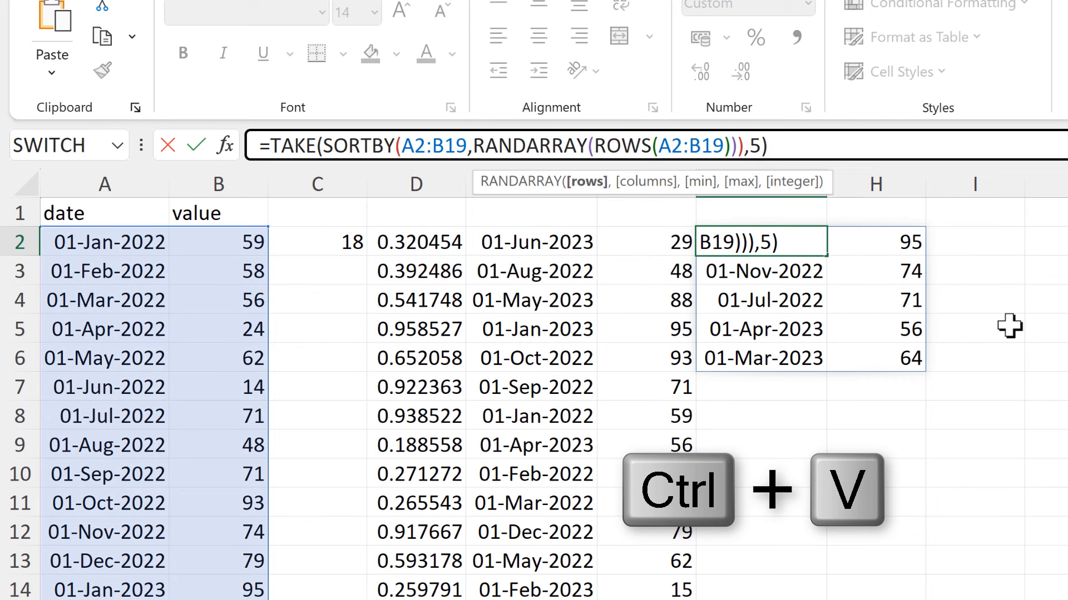
key(ctrl+v)
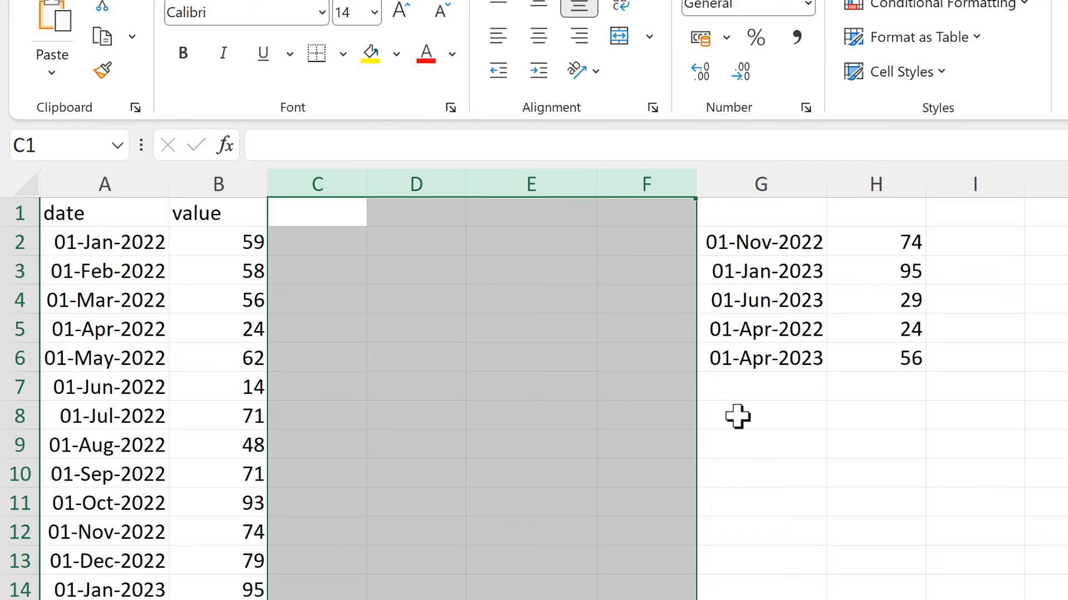
key(f9)
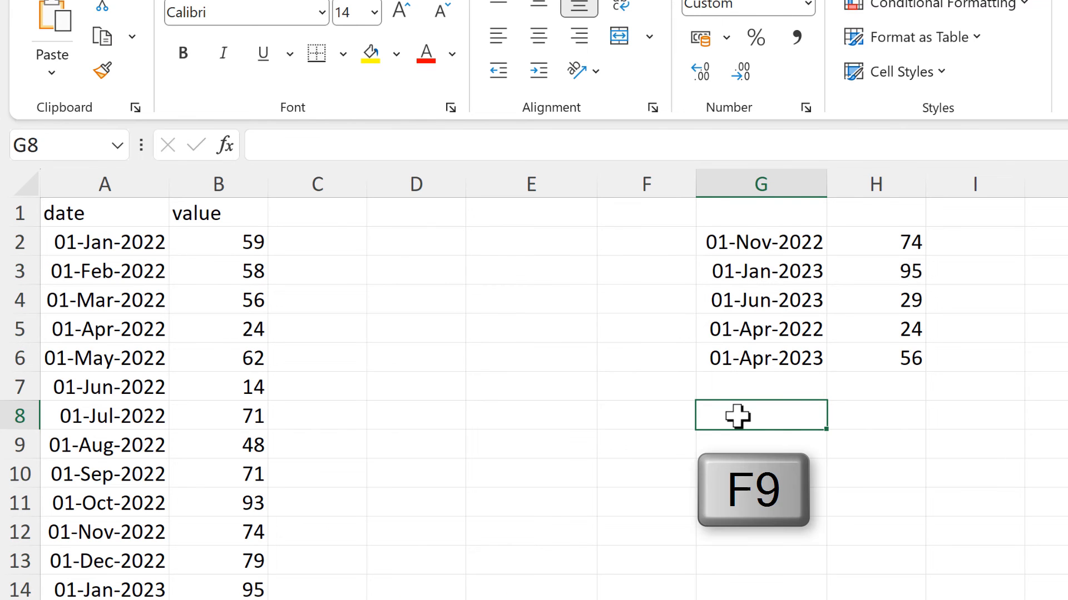
key(f9)
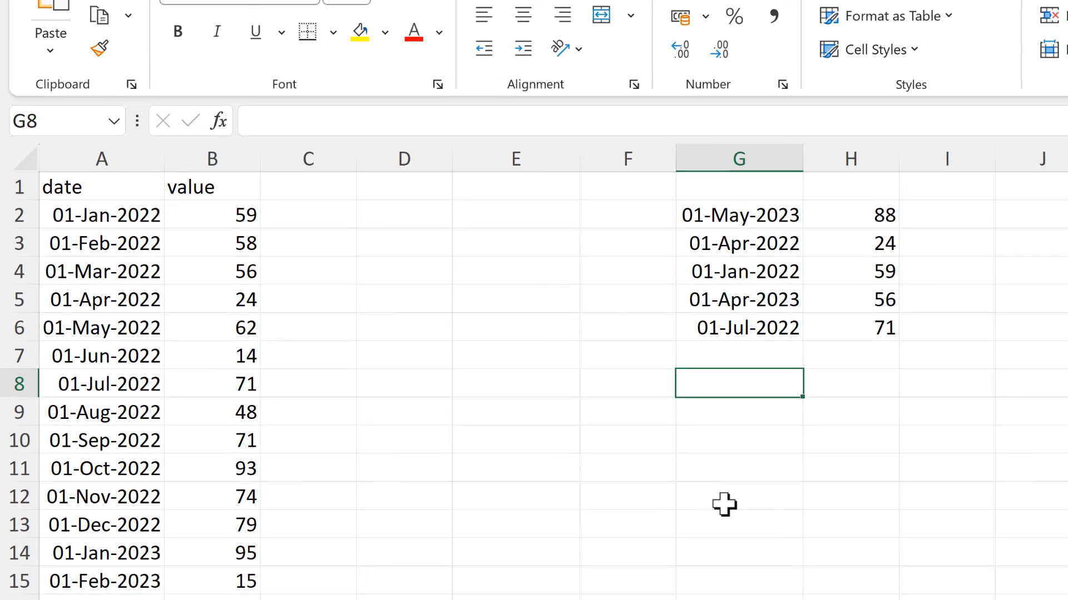
Paste the TAKE-SORTBY, LET and LAMBDA formula texts from Sheet3 into Sheet2 at D8, D10, D12
click(272, 580)
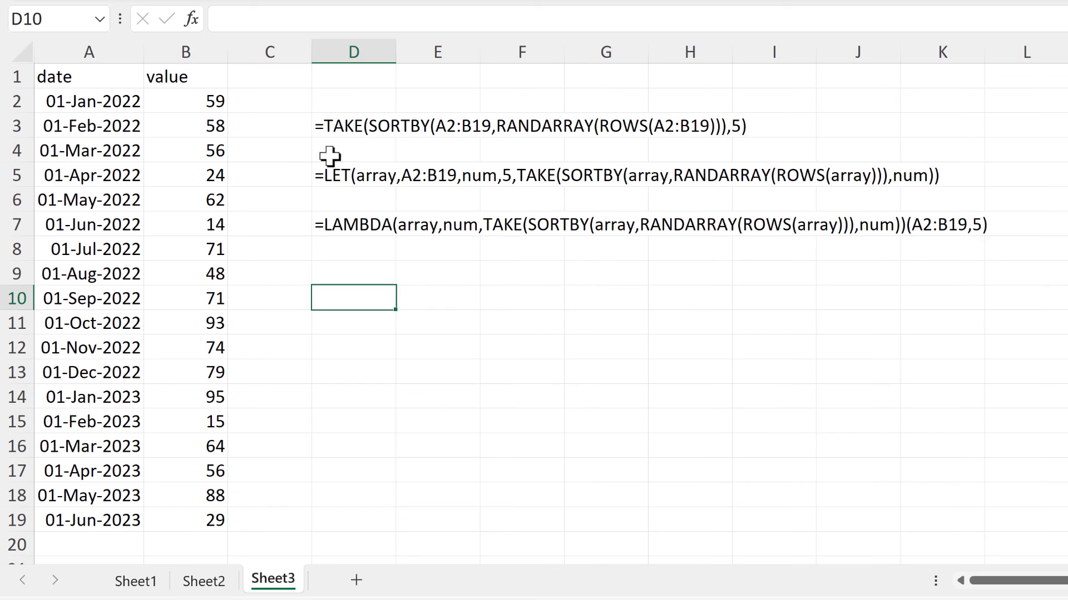
click(352, 125)
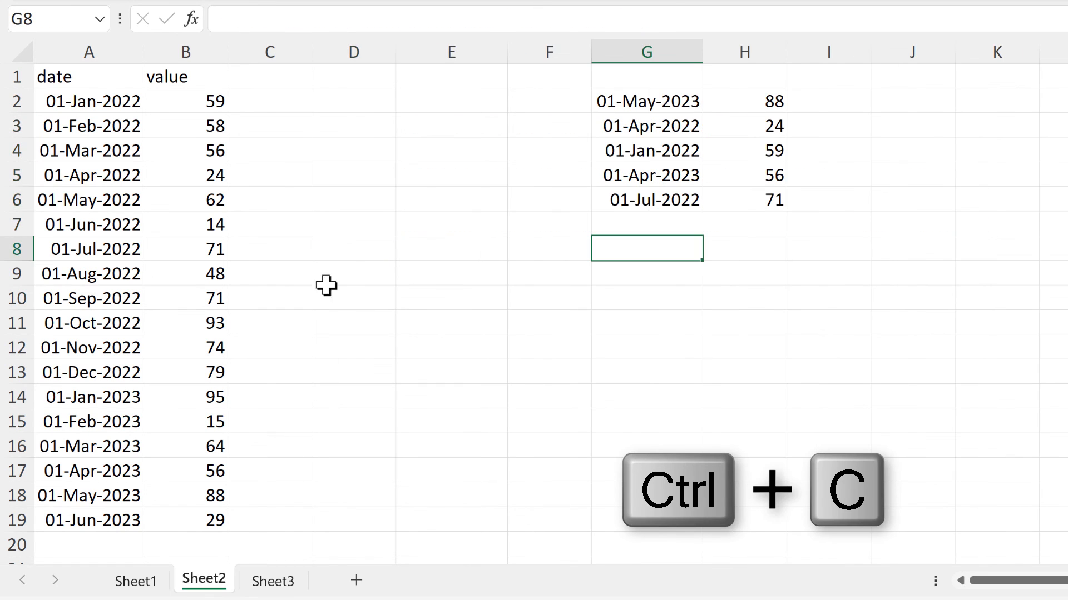
key(ctrl+v)
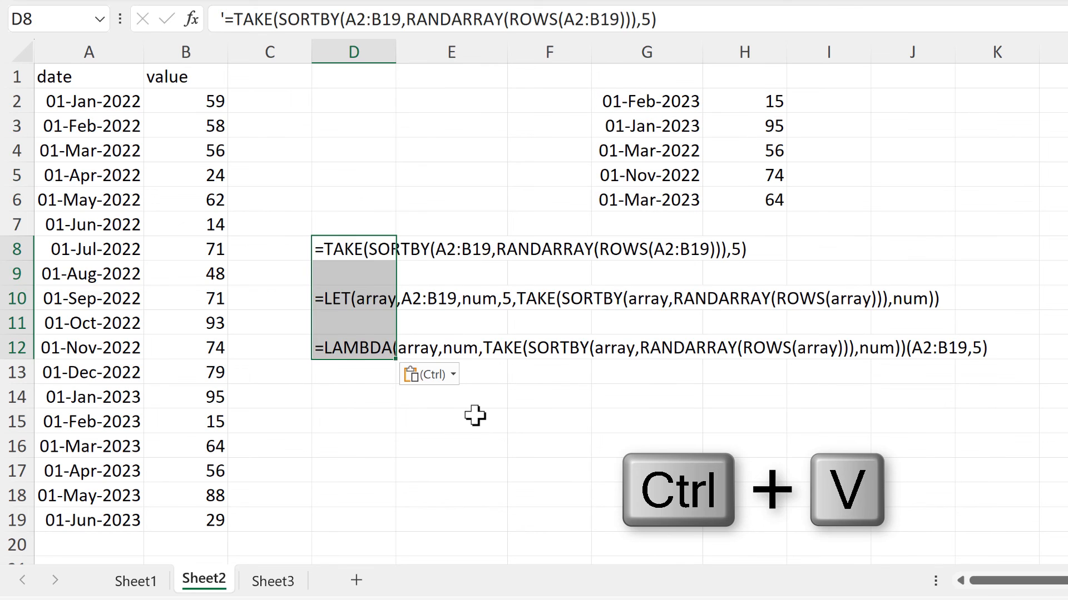
click(451, 420)
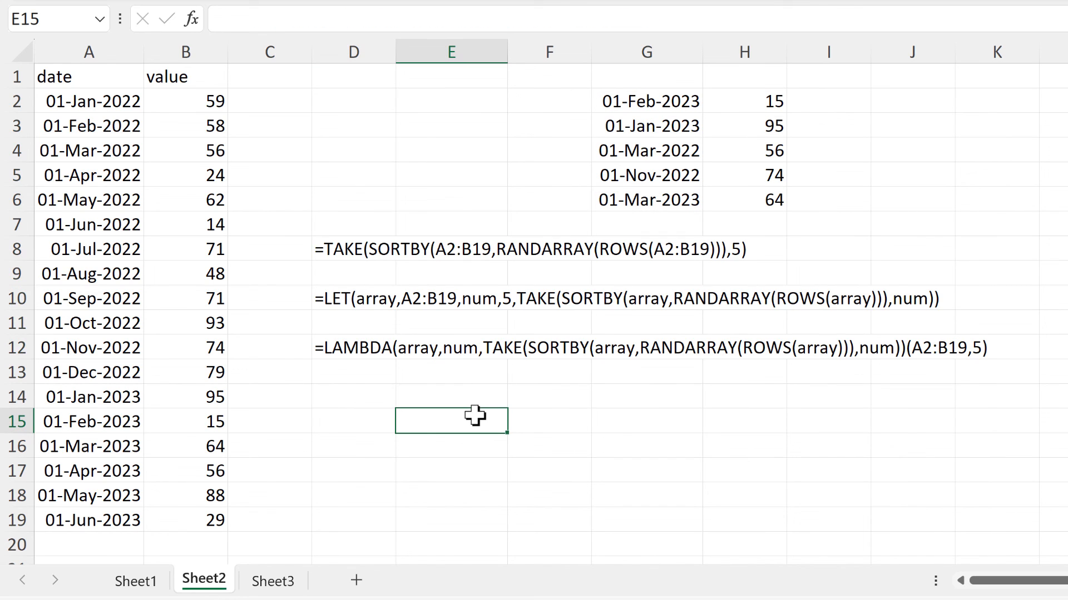